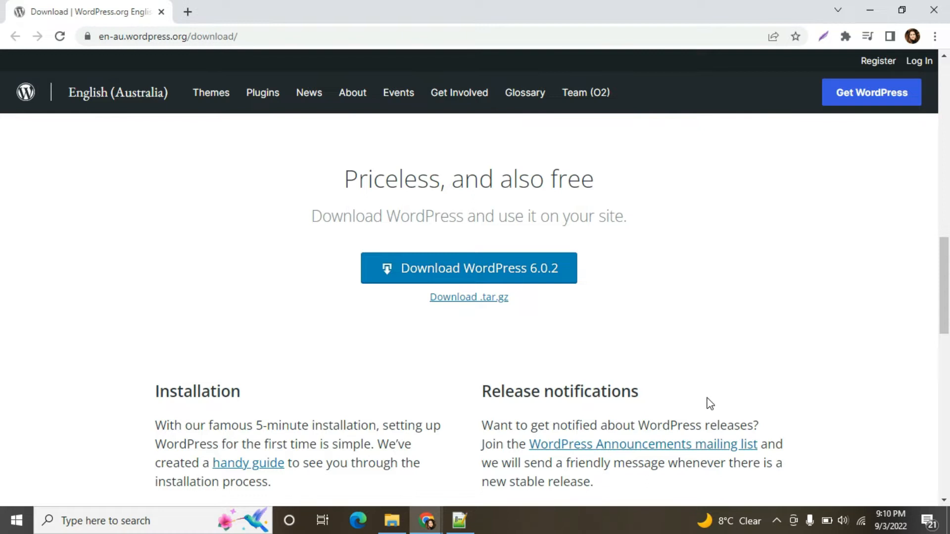
pyautogui.moveTo(543, 303)
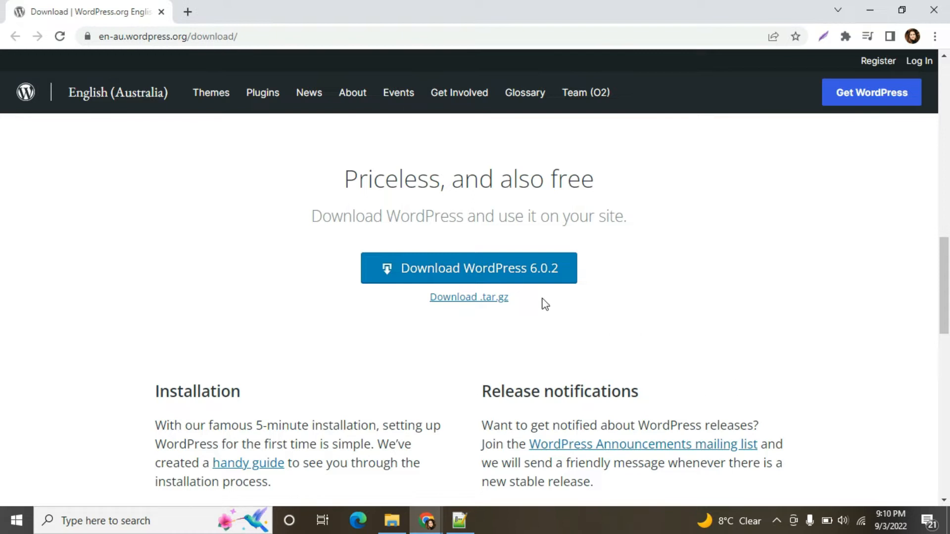
# - Download the WordPress 6.0.2 zip from the WordPress.org download page
pyautogui.click(468, 268)
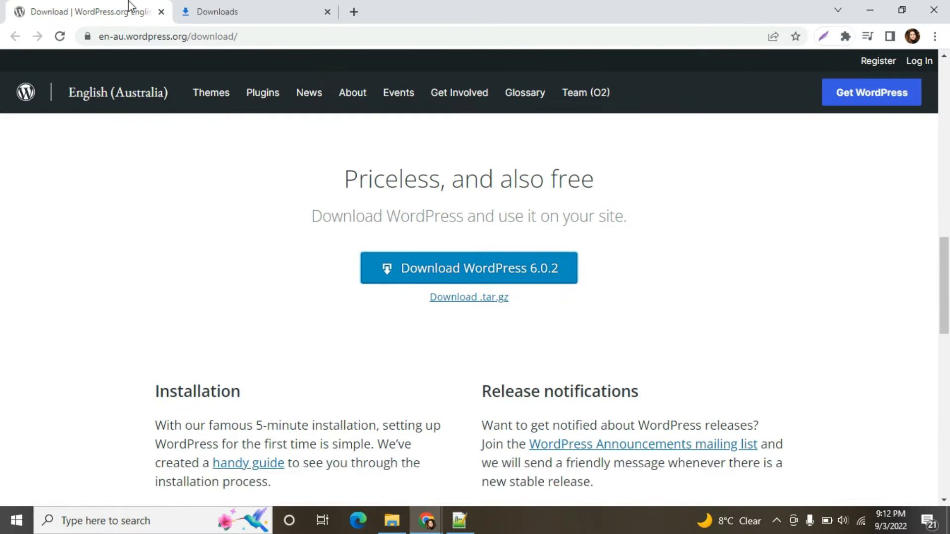
pyautogui.moveTo(310, 246)
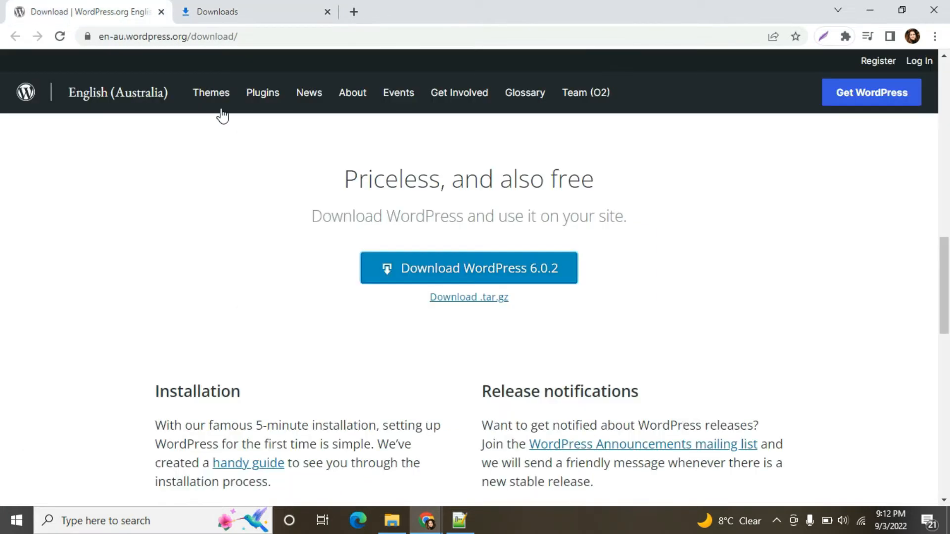
pyautogui.moveTo(119, 78)
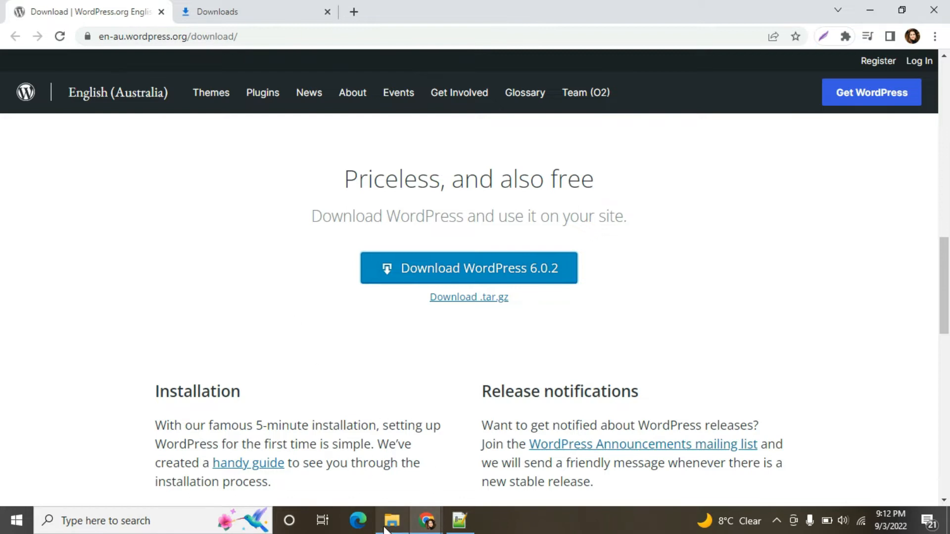
# - Navigate File Explorer into the xampp\htdocs folder
pyautogui.click(392, 520)
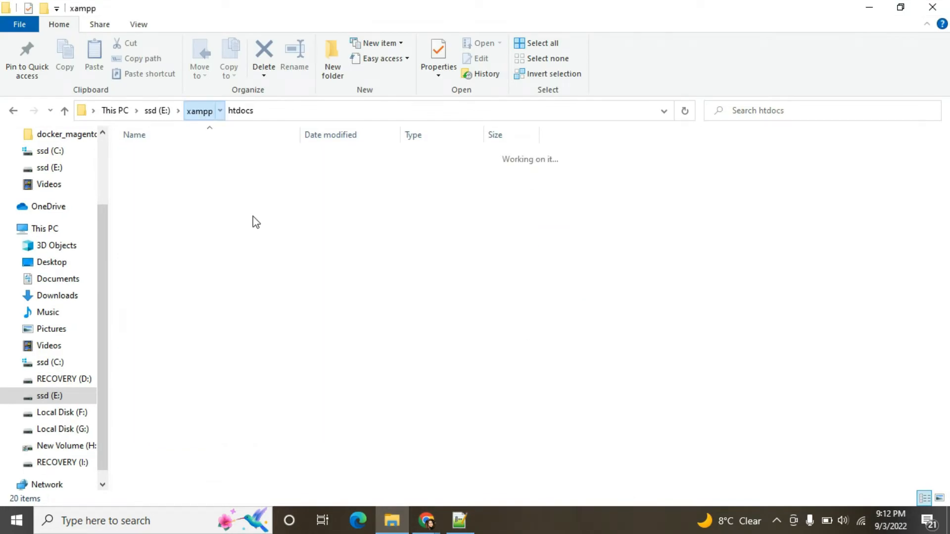
pyautogui.click(198, 110)
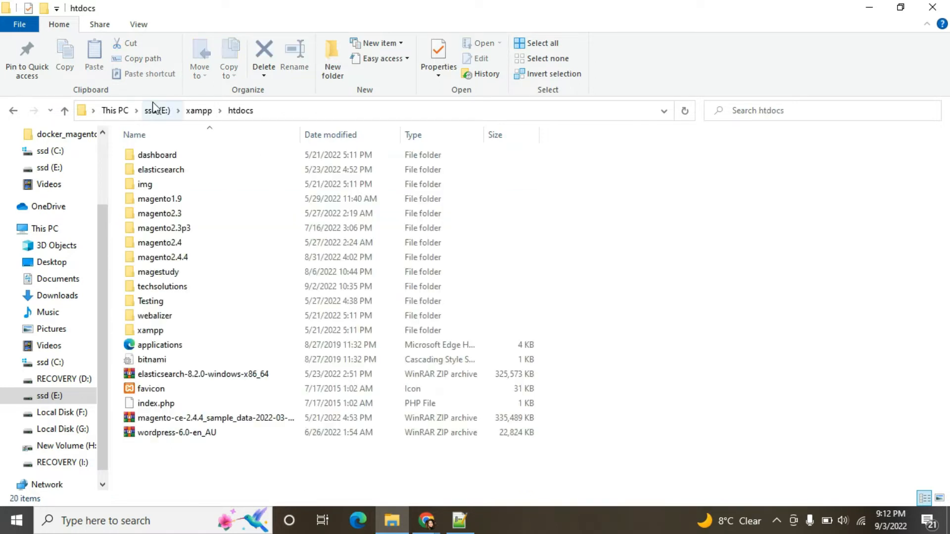
pyautogui.click(157, 110)
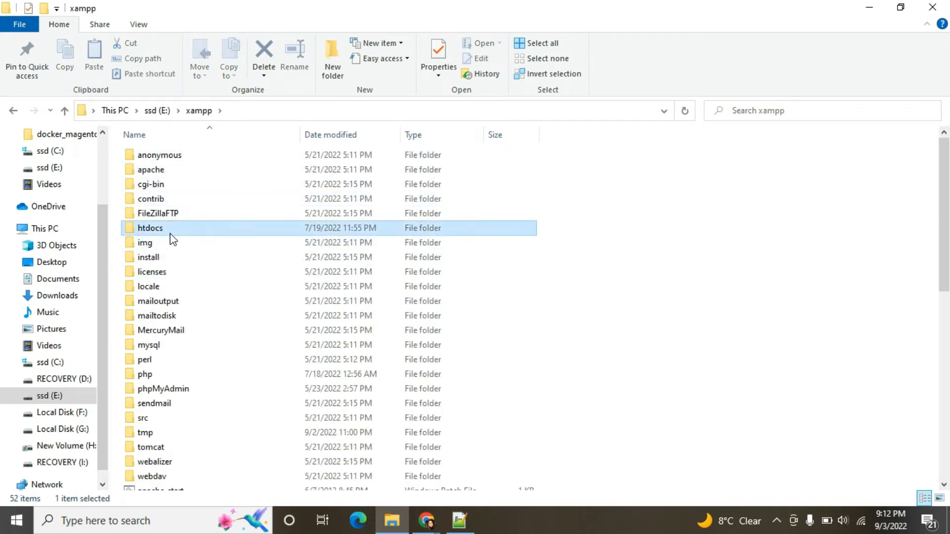
pyautogui.doubleClick(150, 228)
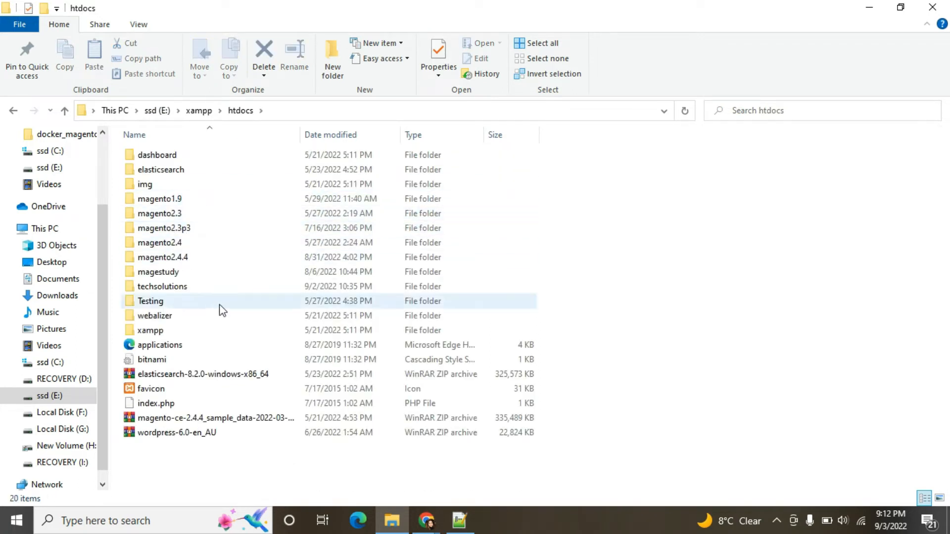
# - Create a new folder named wordpress inside htdocs
pyautogui.rightClick(512, 281)
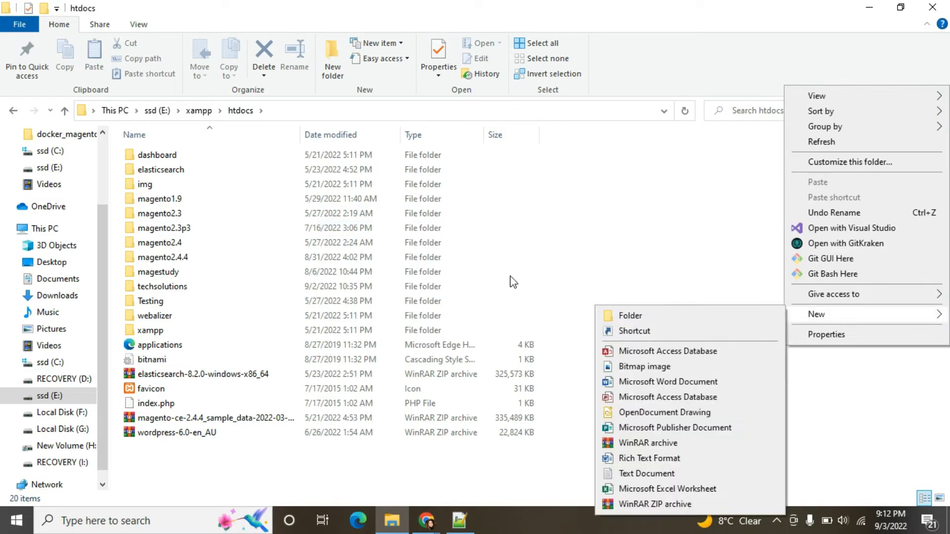
pyautogui.click(630, 314)
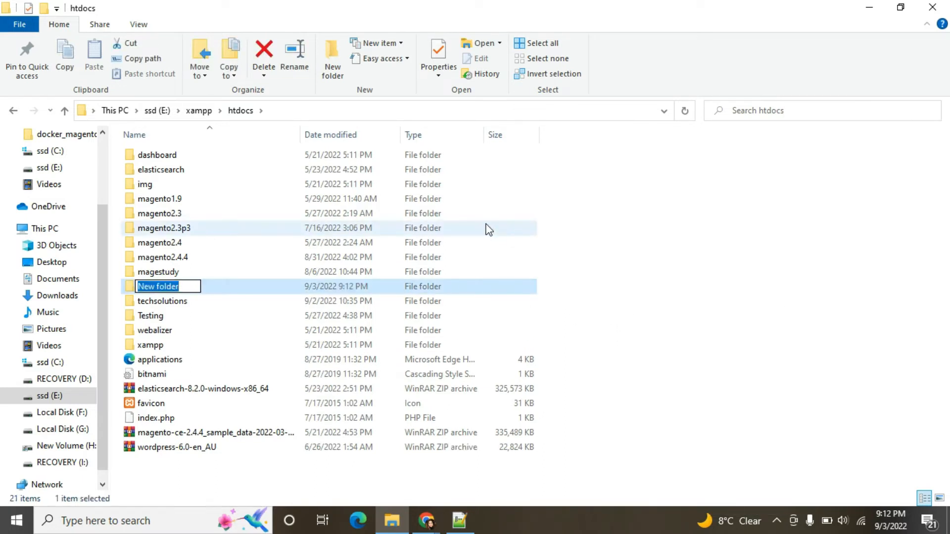
pyautogui.write('wordpress')
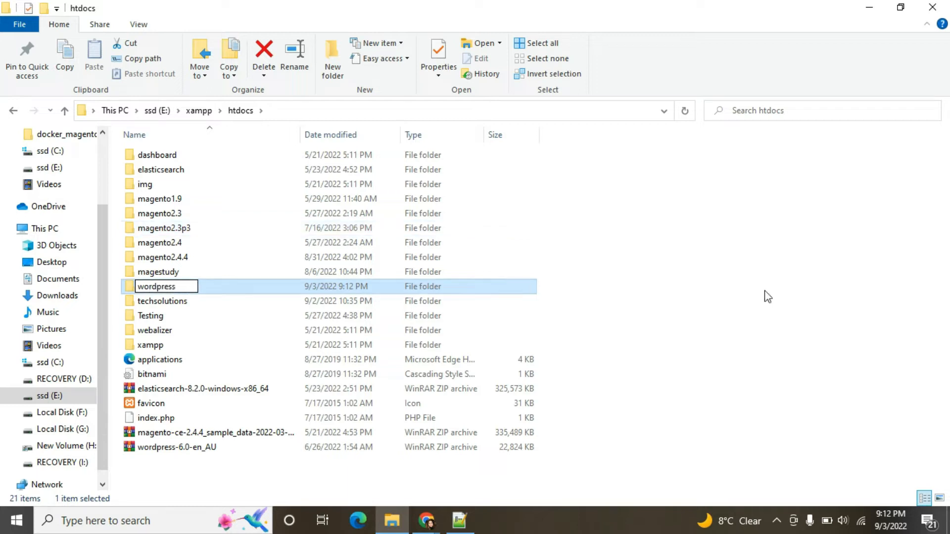
pyautogui.click(427, 521)
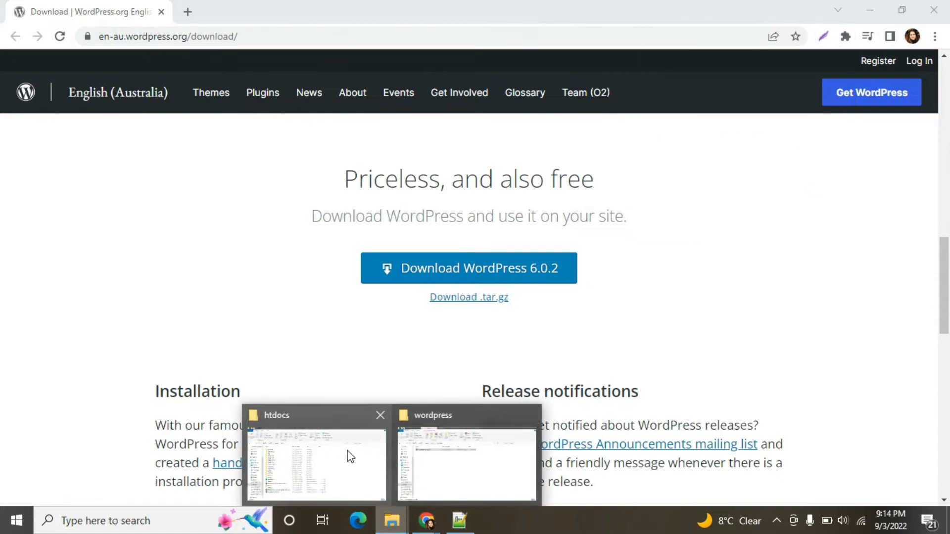
# - Extract the wordpress-6.0.2-en_AU zip inside the htdocs\wordpress folder
pyautogui.click(314, 460)
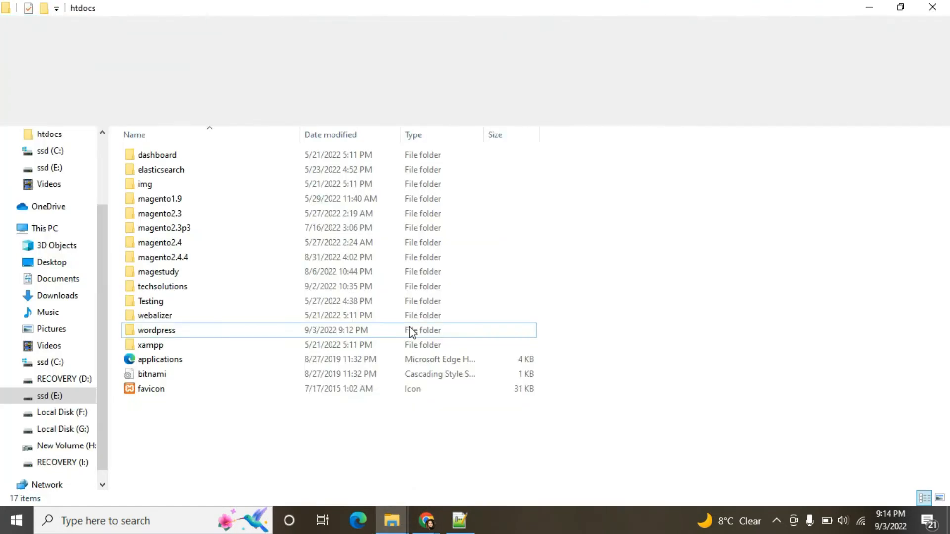
pyautogui.doubleClick(155, 330)
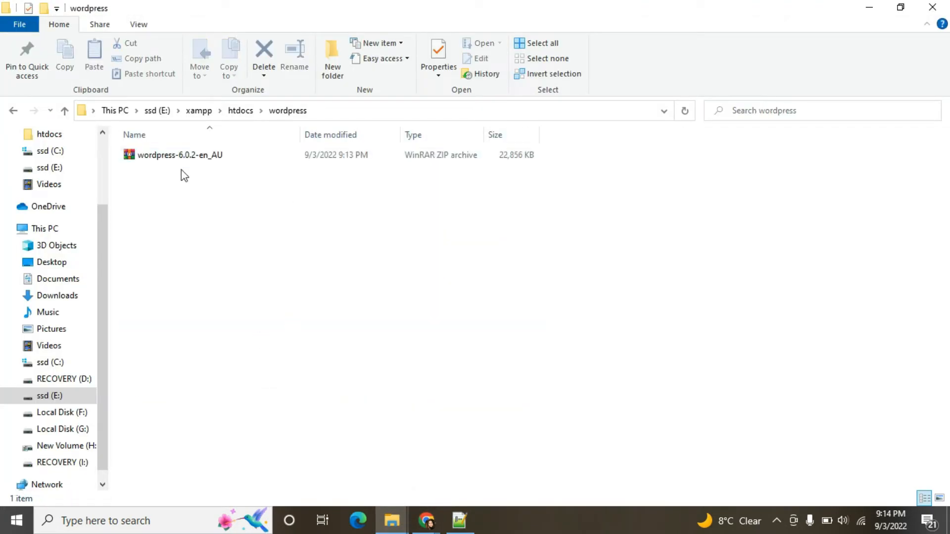
pyautogui.rightClick(180, 156)
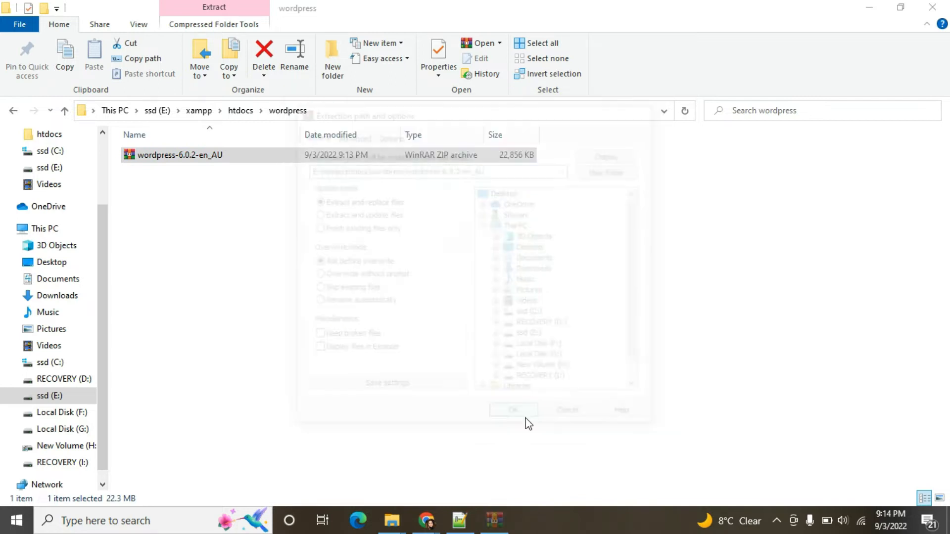
pyautogui.click(514, 410)
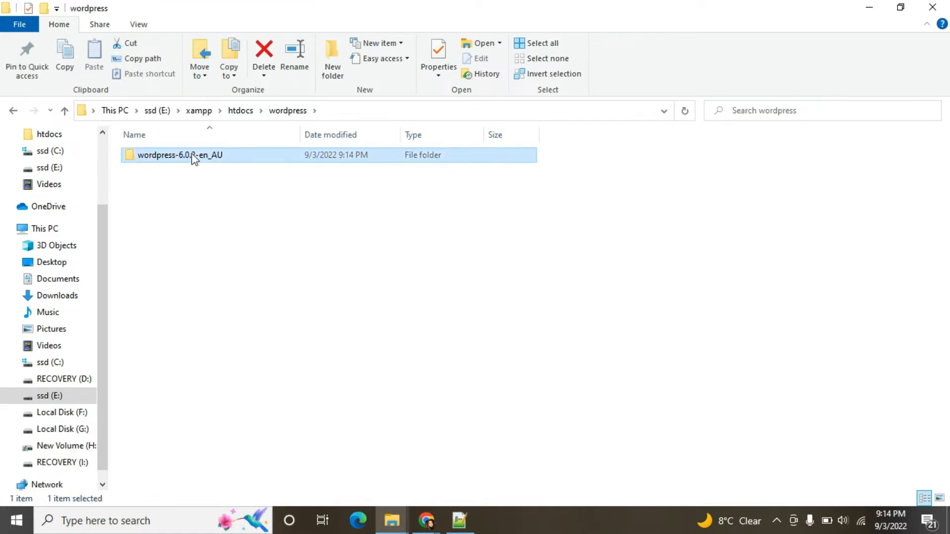
# - Move all the WordPress core files from the extracted folder directly into htdocs\wordpress
pyautogui.doubleClick(180, 155)
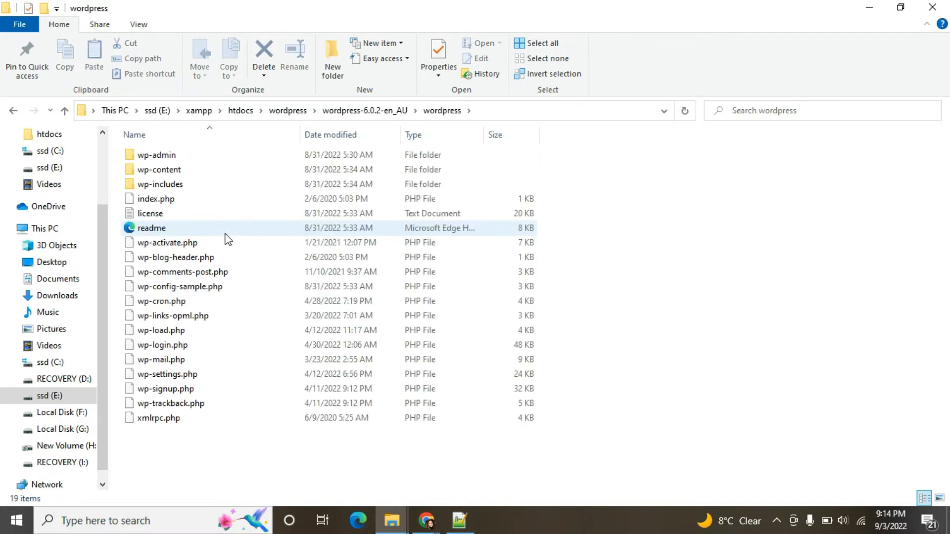
pyautogui.press('ctrl+a')
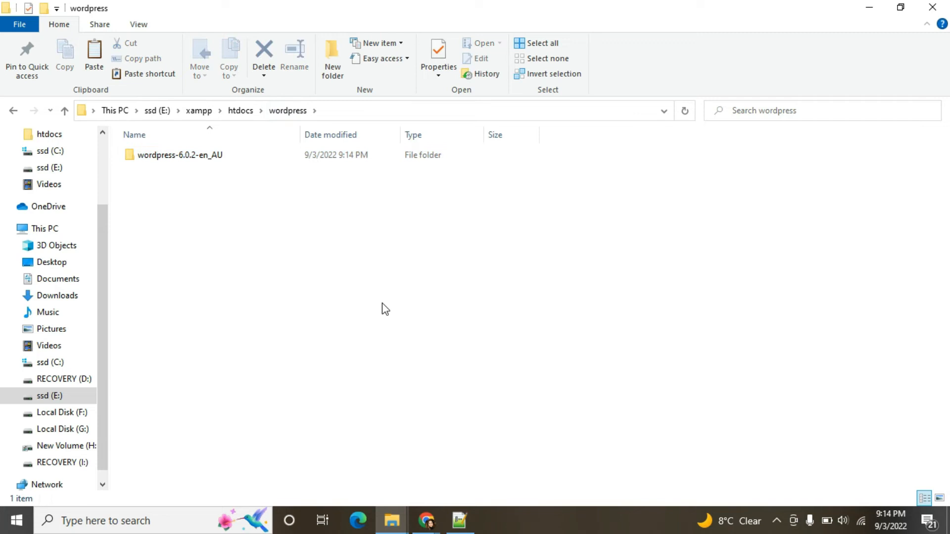
pyautogui.click(94, 54)
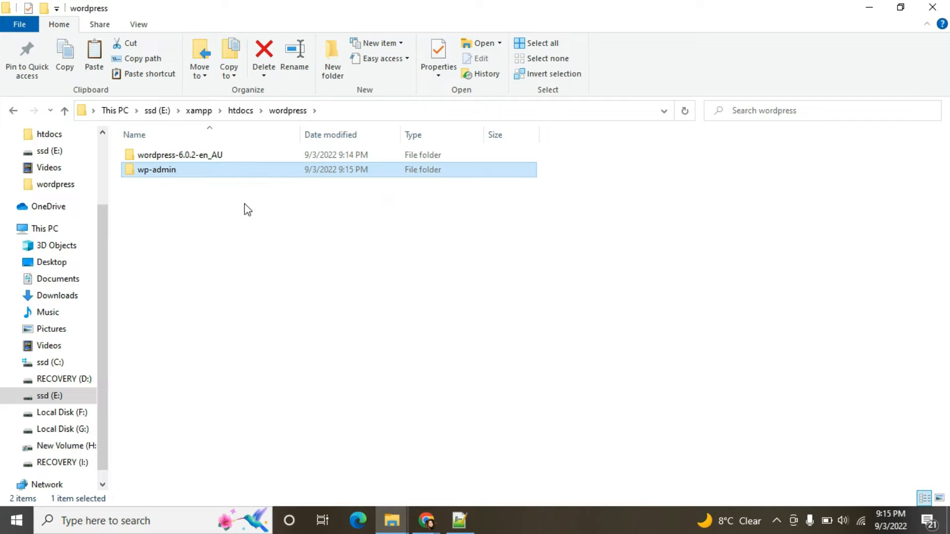
pyautogui.doubleClick(180, 154)
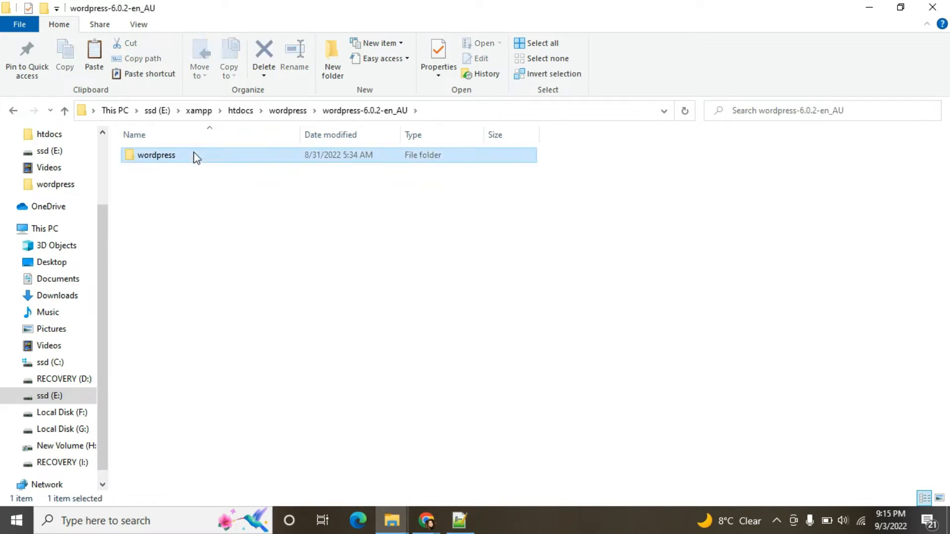
pyautogui.doubleClick(155, 155)
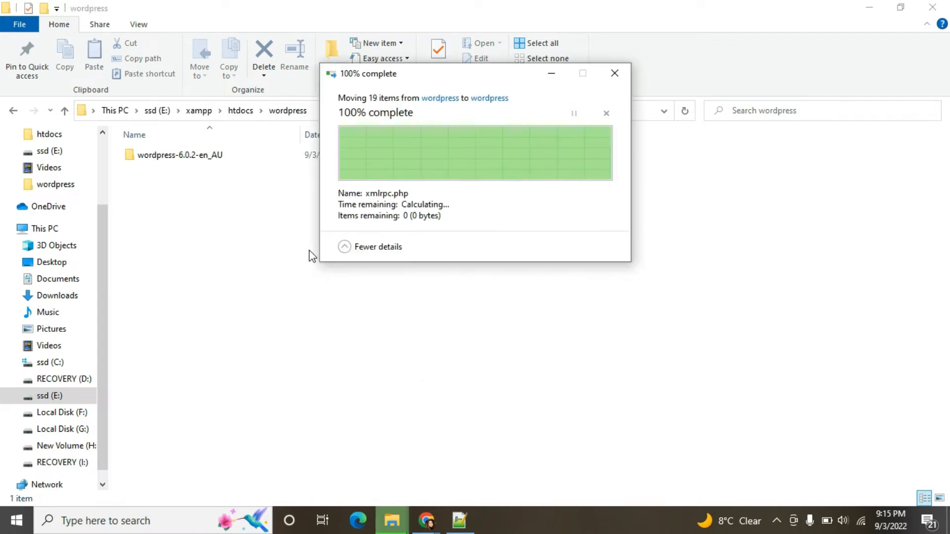
# - Delete the leftover wordpress-6.0.2-en_AU folder, leaving wp-content and the core files
pyautogui.click(614, 73)
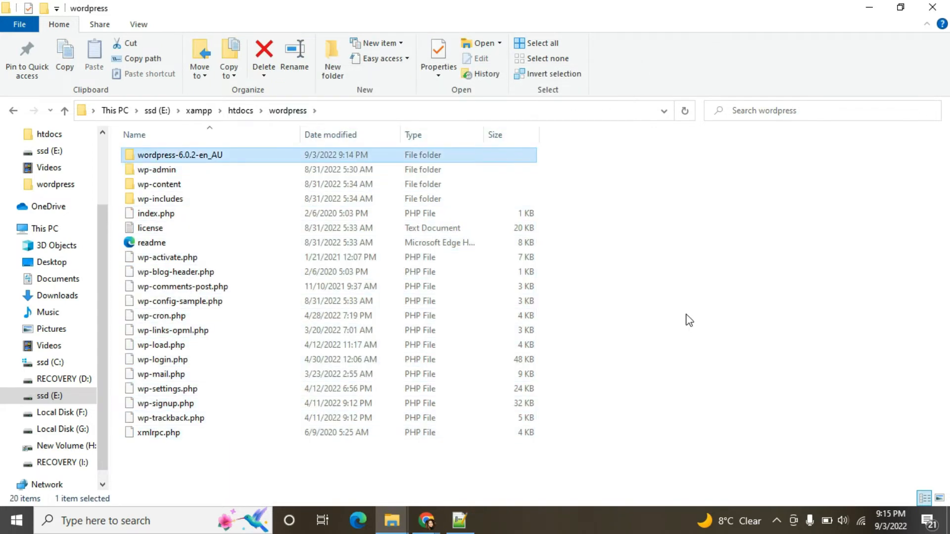
pyautogui.click(263, 54)
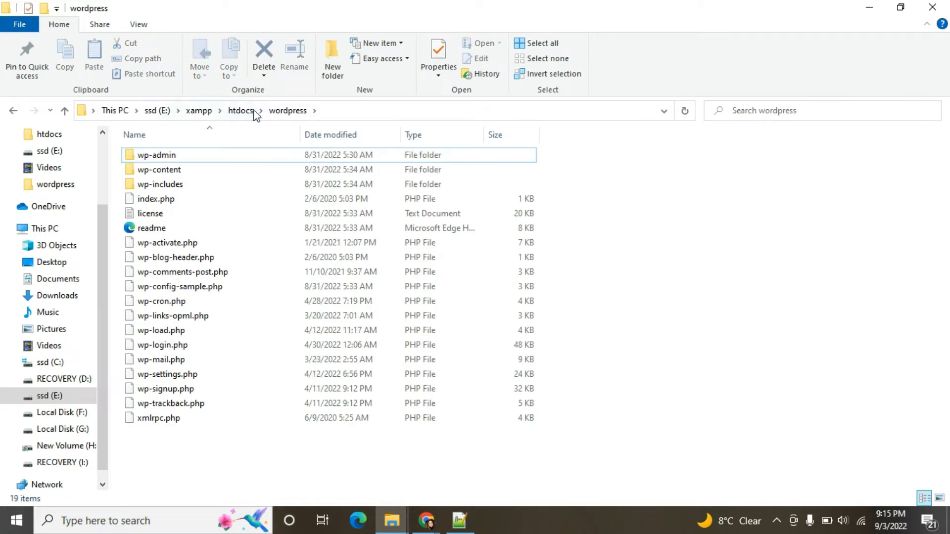
pyautogui.click(158, 170)
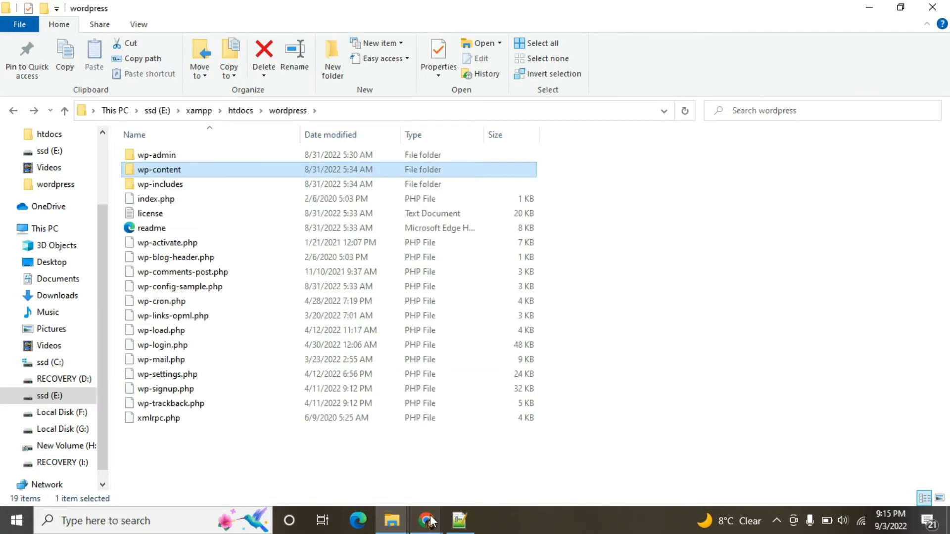
# - Start MySQL in the XAMPP Control Panel alongside Apache and return to Chrome
pyautogui.click(426, 521)
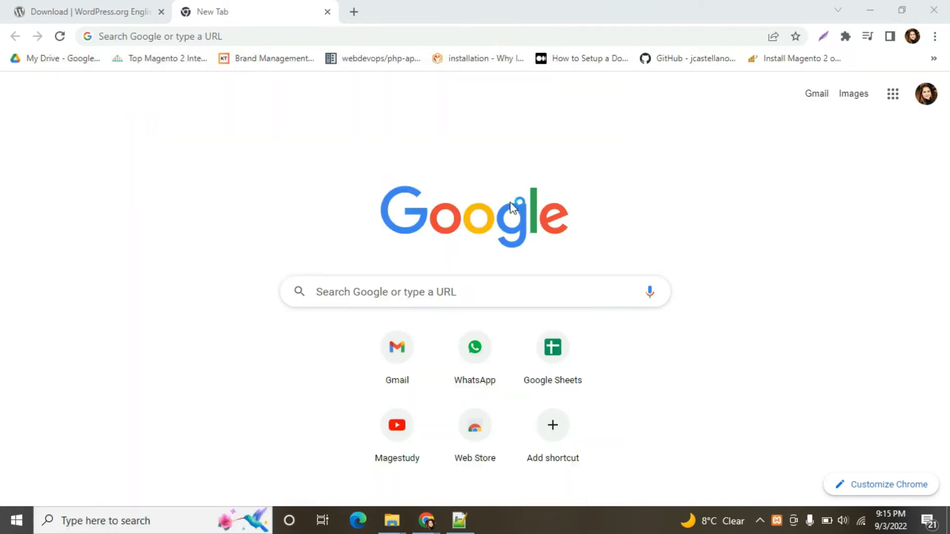
pyautogui.moveTo(490, 188)
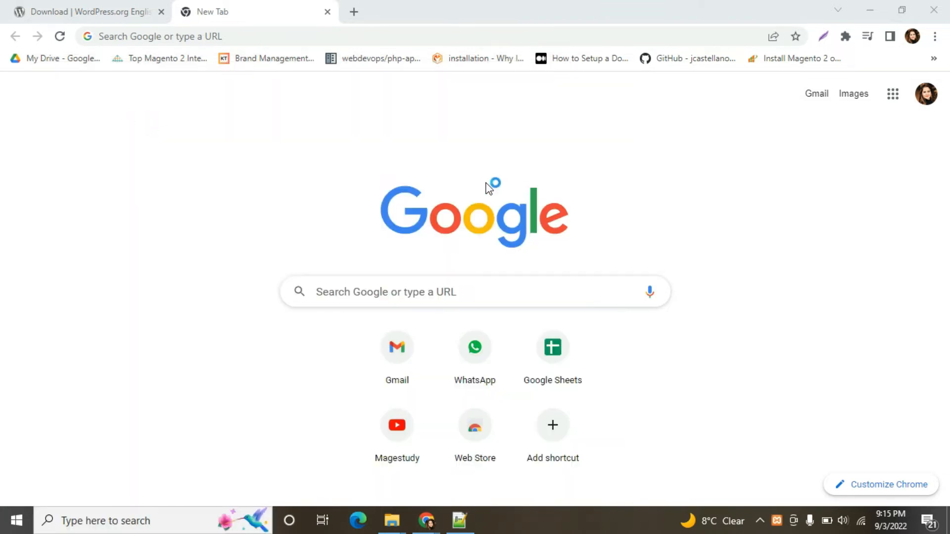
pyautogui.click(494, 521)
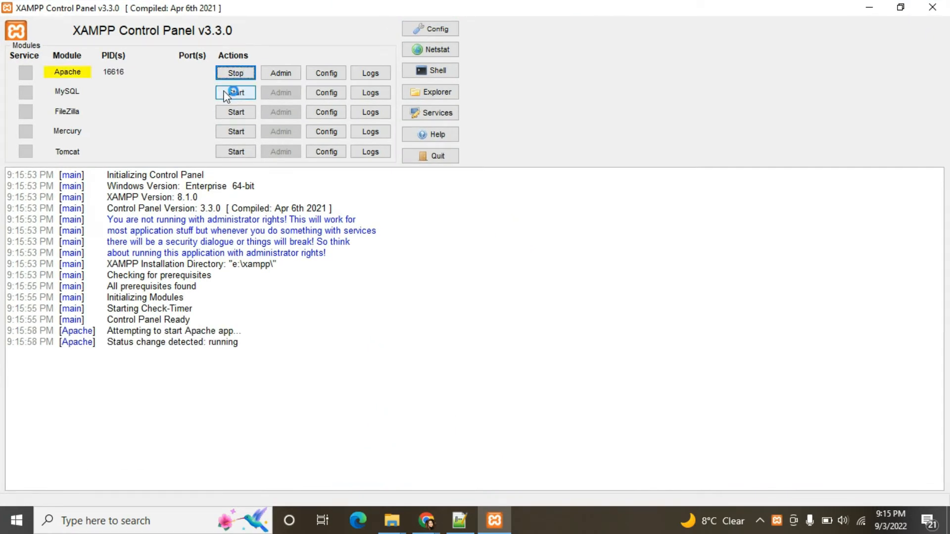
pyautogui.click(236, 93)
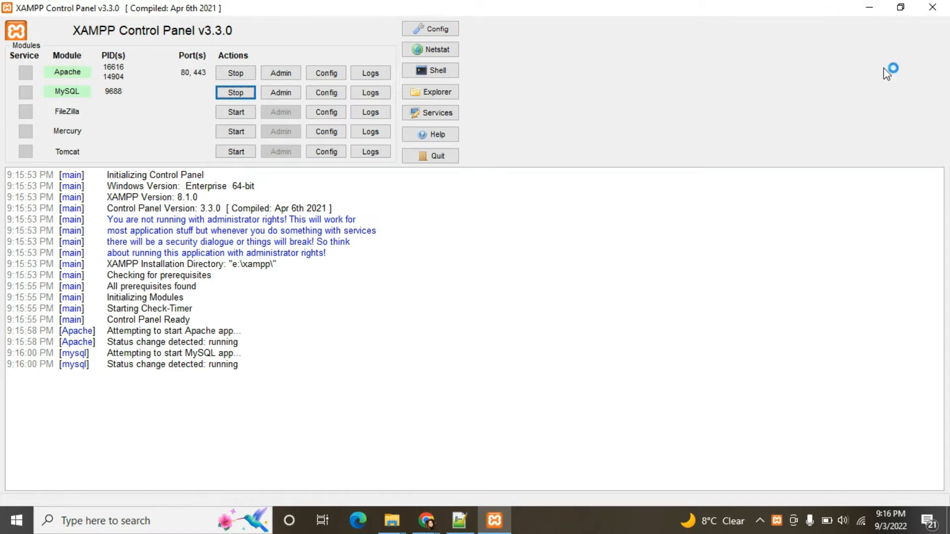
pyautogui.click(428, 521)
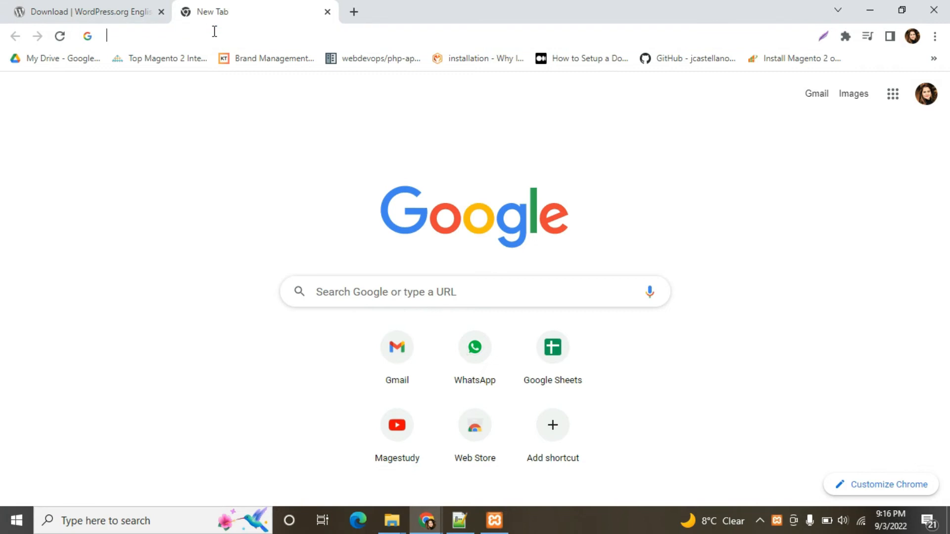
# - Load localhost/wordpress in the current Chrome tab
pyautogui.click(89, 12)
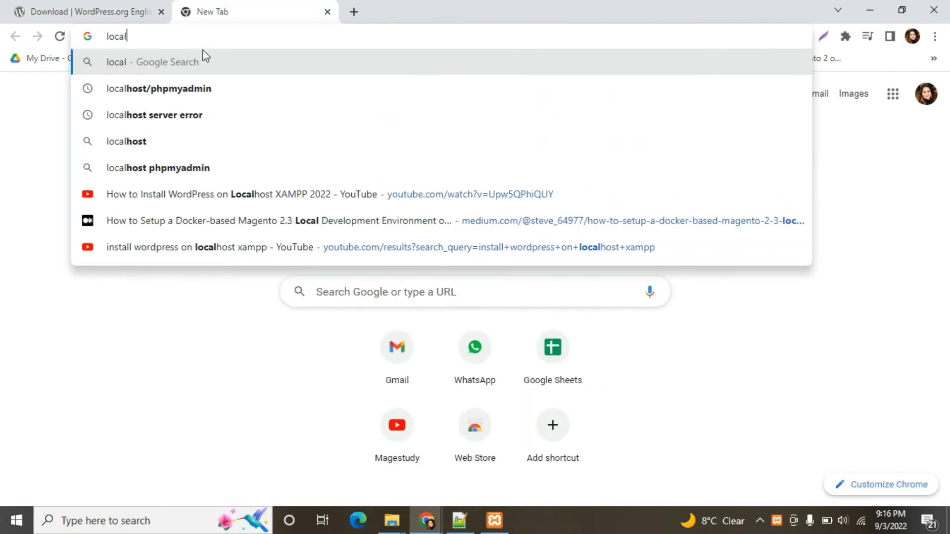
pyautogui.click(158, 88)
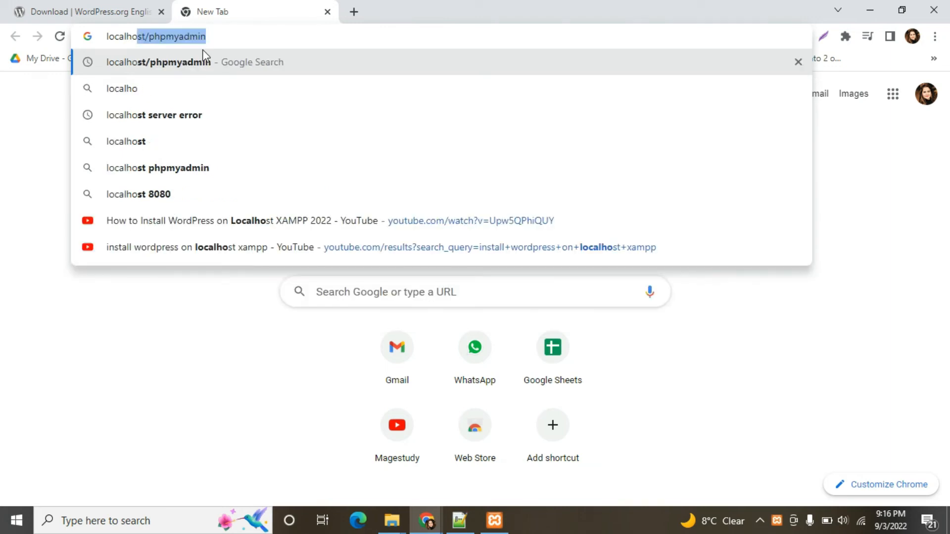
pyautogui.press('Backspace')
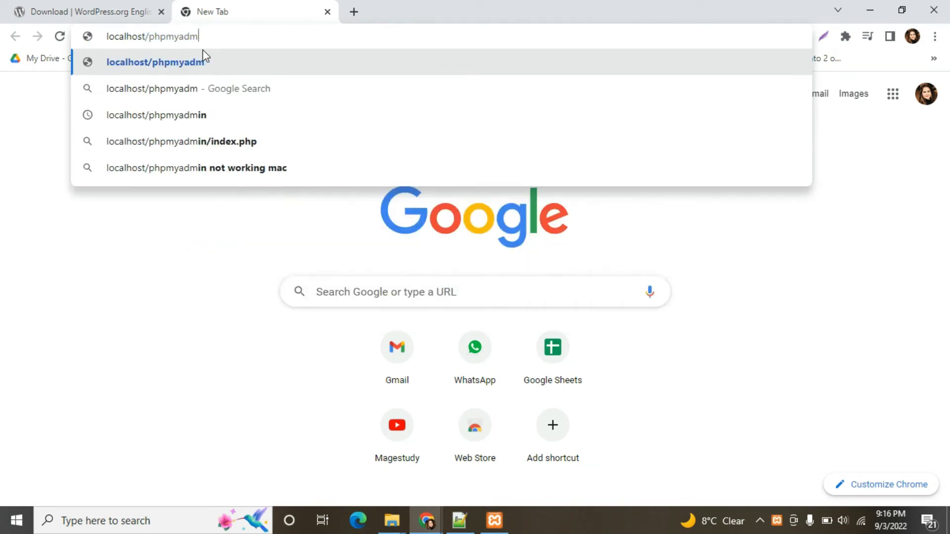
pyautogui.press('Backspace')
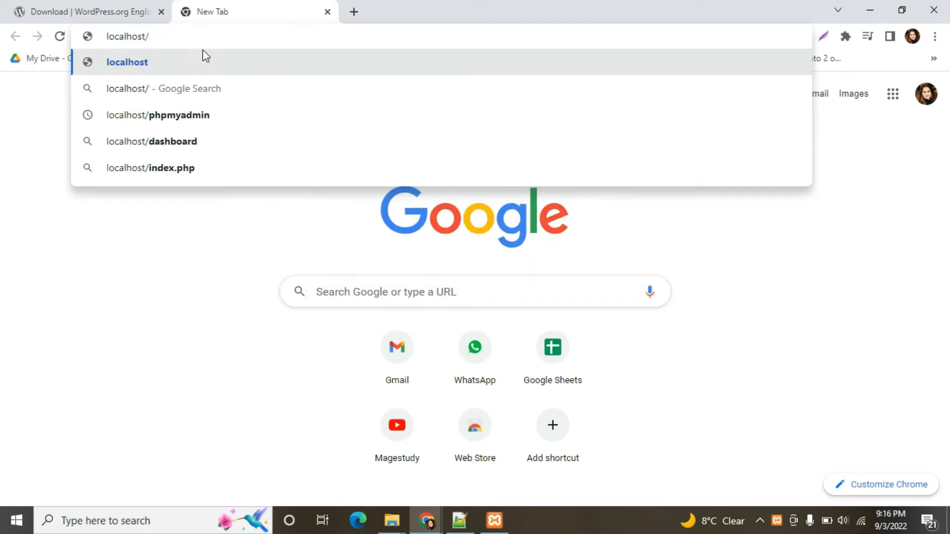
pyautogui.write('wordpress')
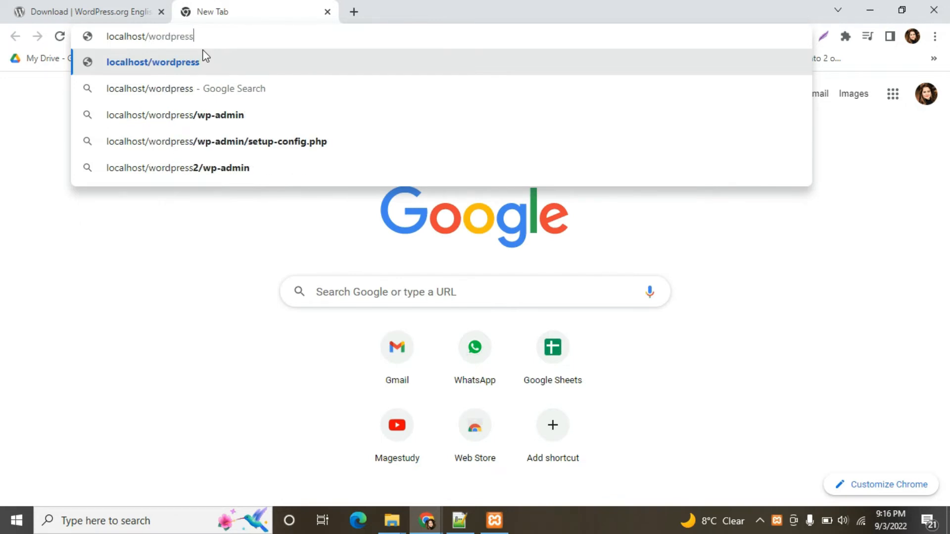
pyautogui.press('Return')
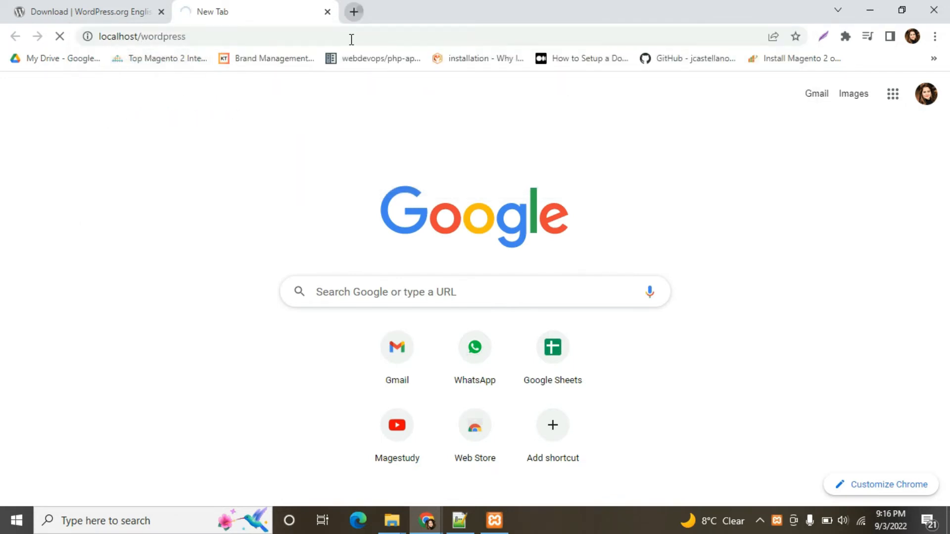
# - Search localhost/phpmyadmin in another tab and open the localhost.me result
pyautogui.write('localhost/phpmyadmin')
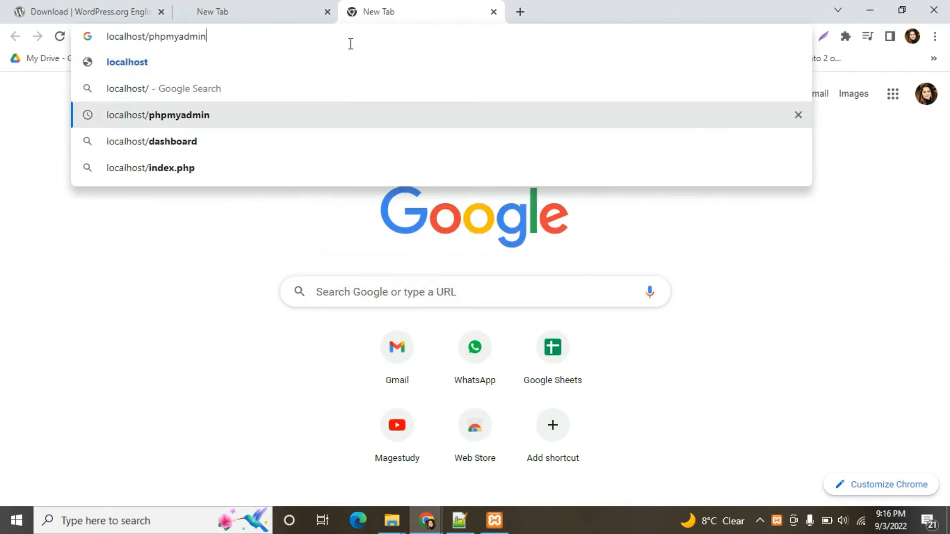
pyautogui.press('Return')
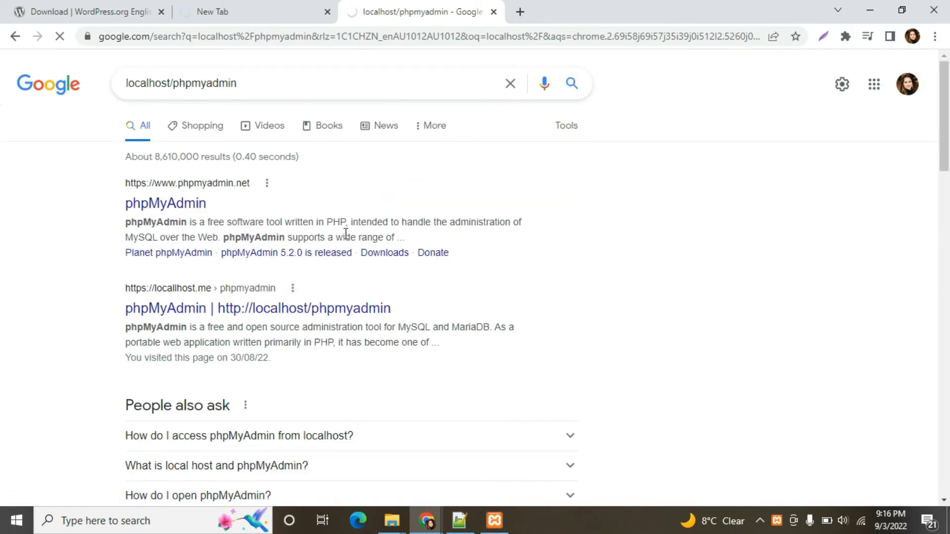
pyautogui.click(257, 308)
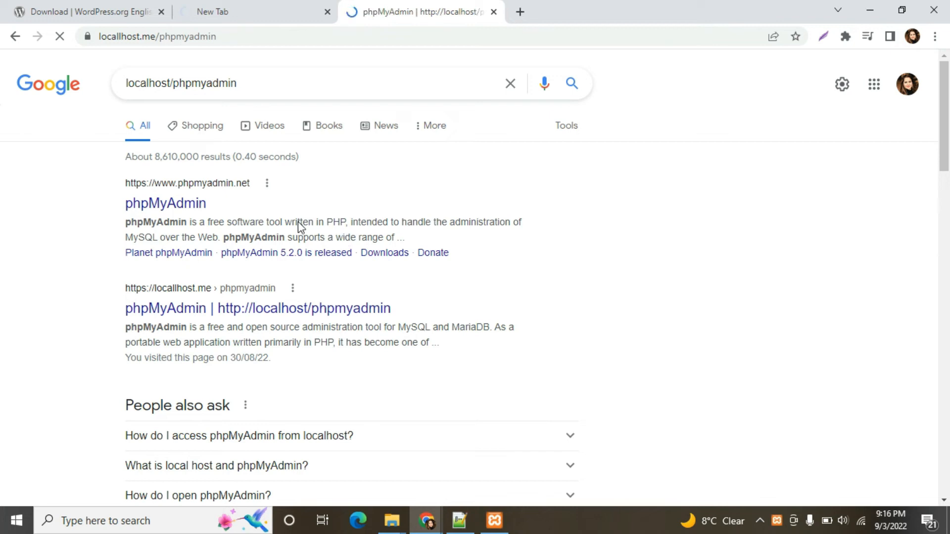
pyautogui.click(258, 309)
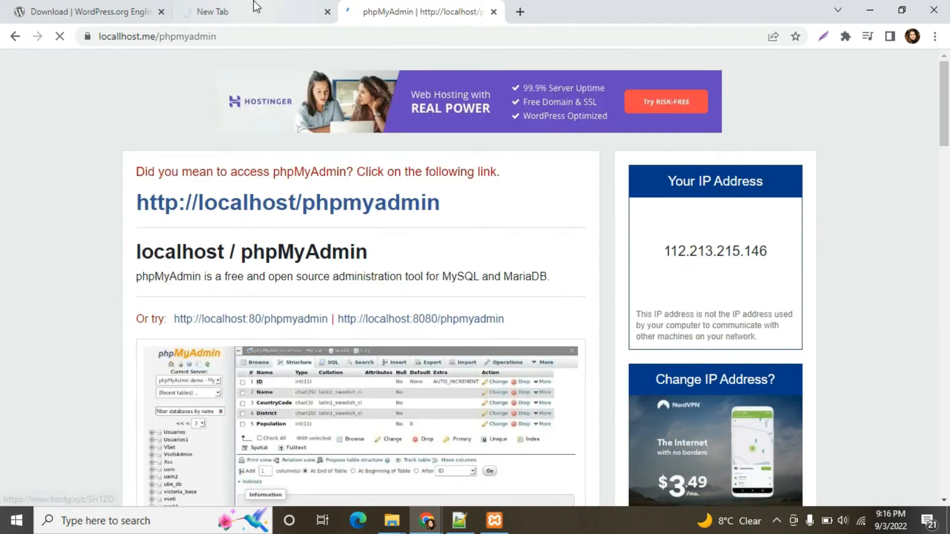
pyautogui.click(85, 11)
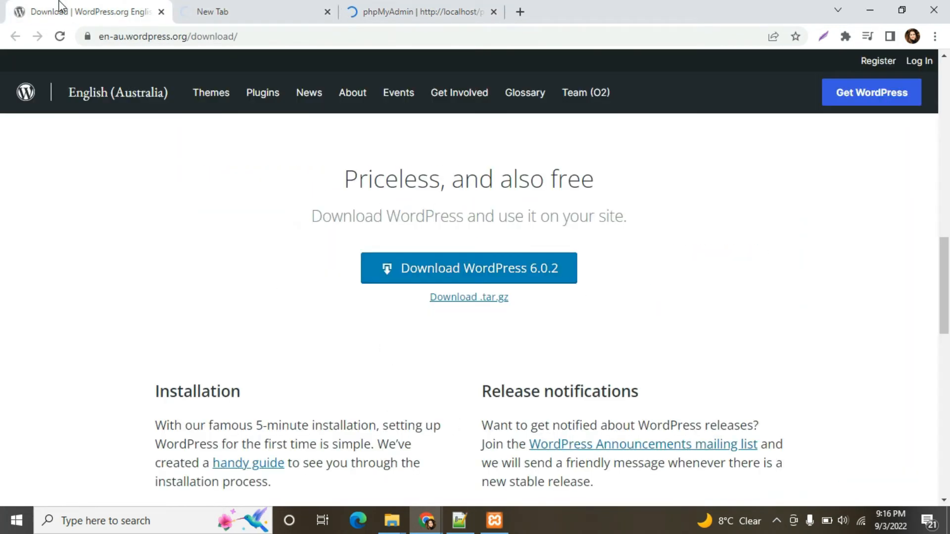
pyautogui.click(418, 12)
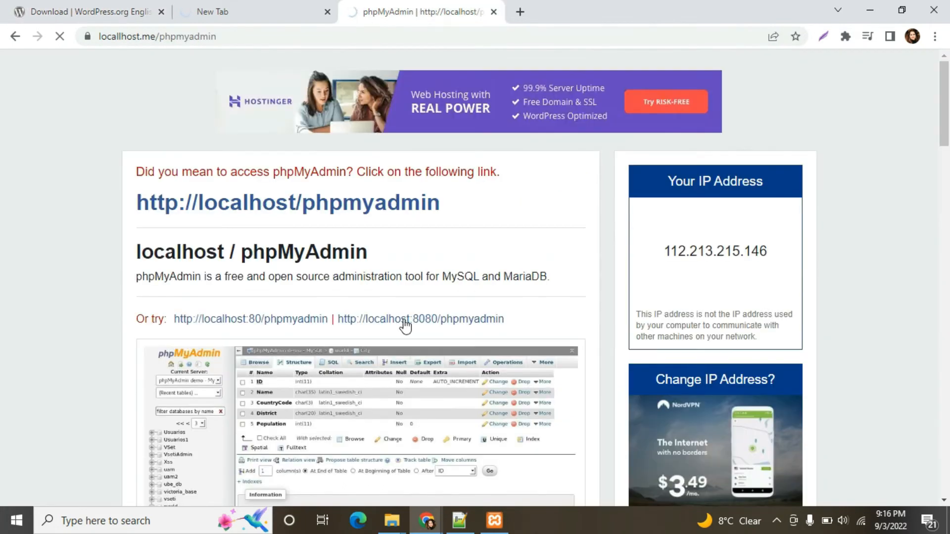
pyautogui.click(85, 12)
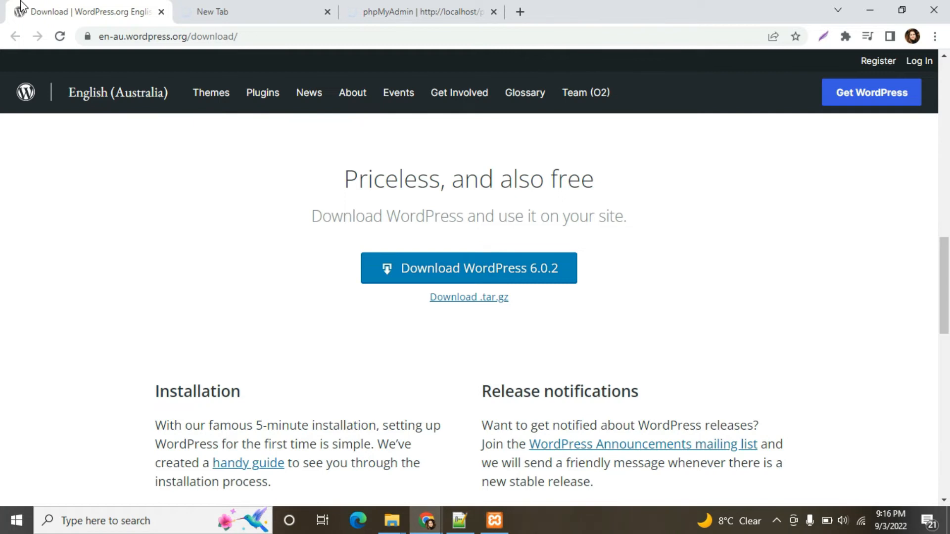
# - On phpMyAdmin's Databases page, enter wordpress as the new database name
pyautogui.click(425, 12)
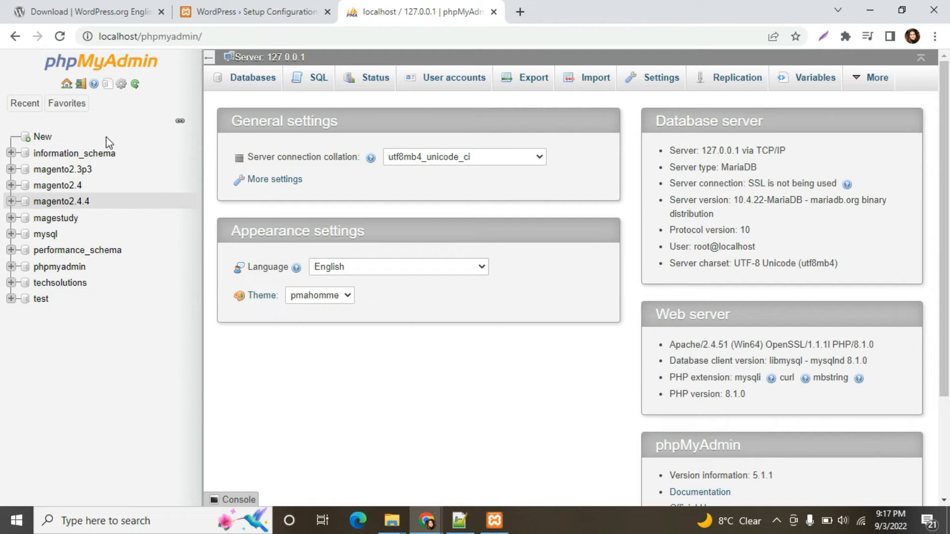
pyautogui.click(253, 77)
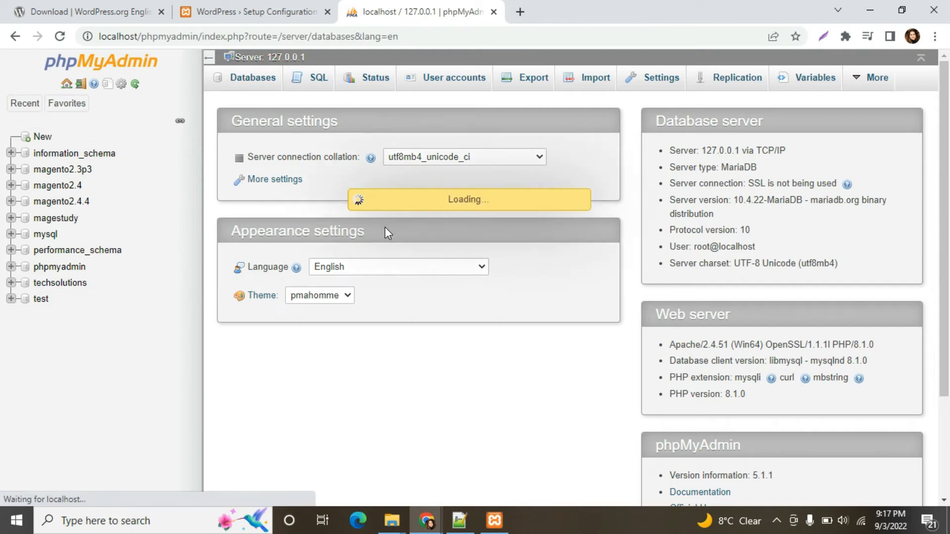
pyautogui.click(252, 77)
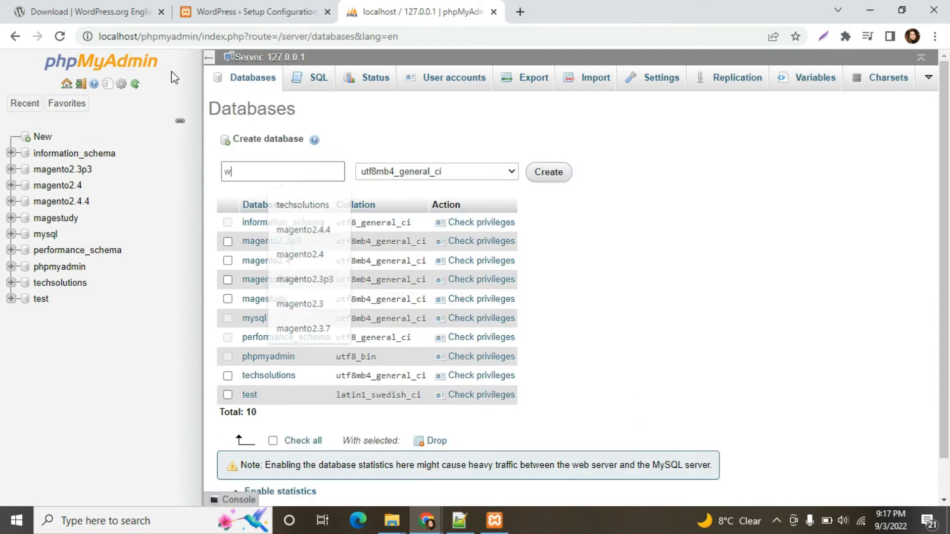
pyautogui.write('ordpress')
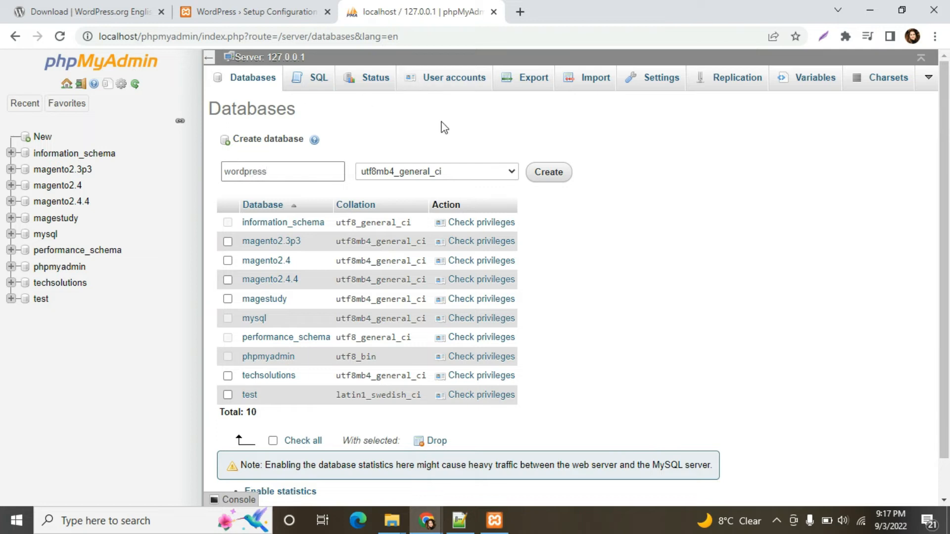
# - Begin the WordPress setup wizard in the localhost/wordpress tab
pyautogui.click(255, 12)
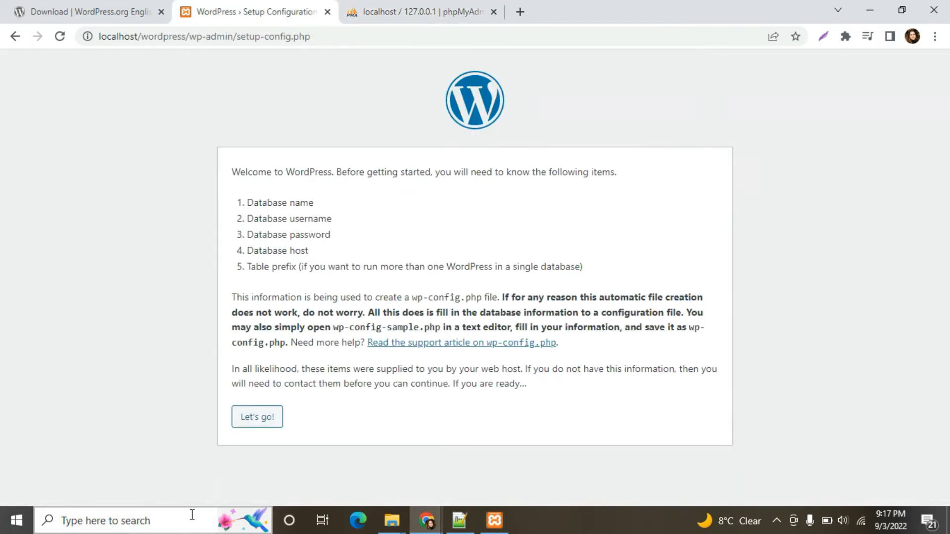
pyautogui.click(257, 417)
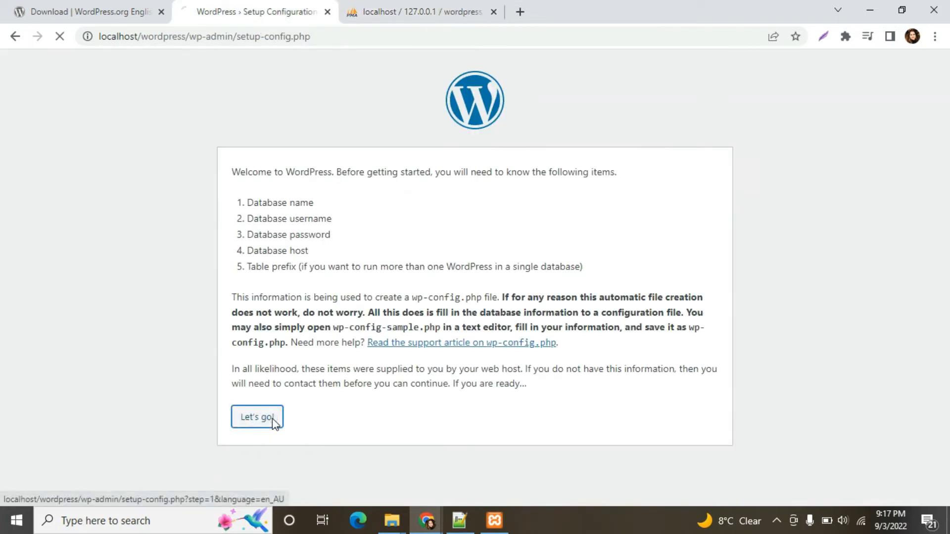
pyautogui.click(257, 416)
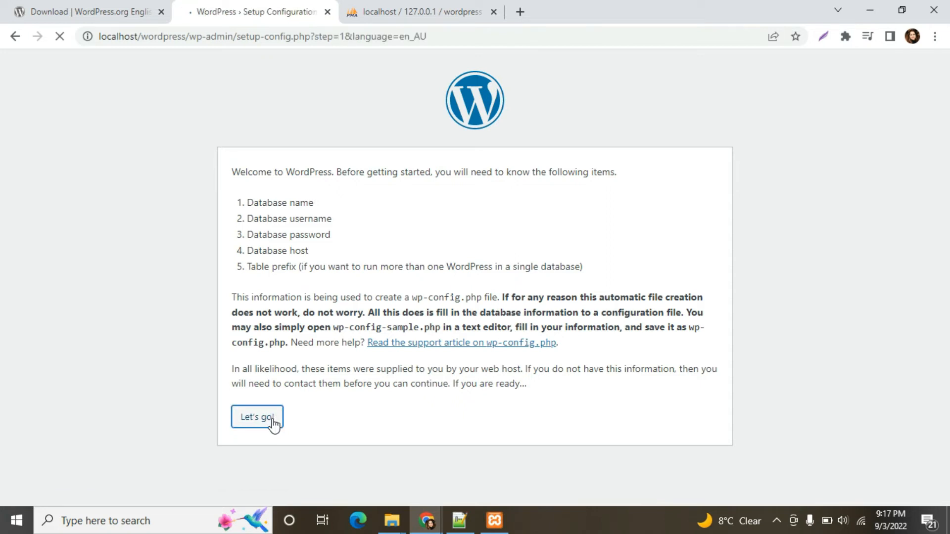
pyautogui.click(256, 417)
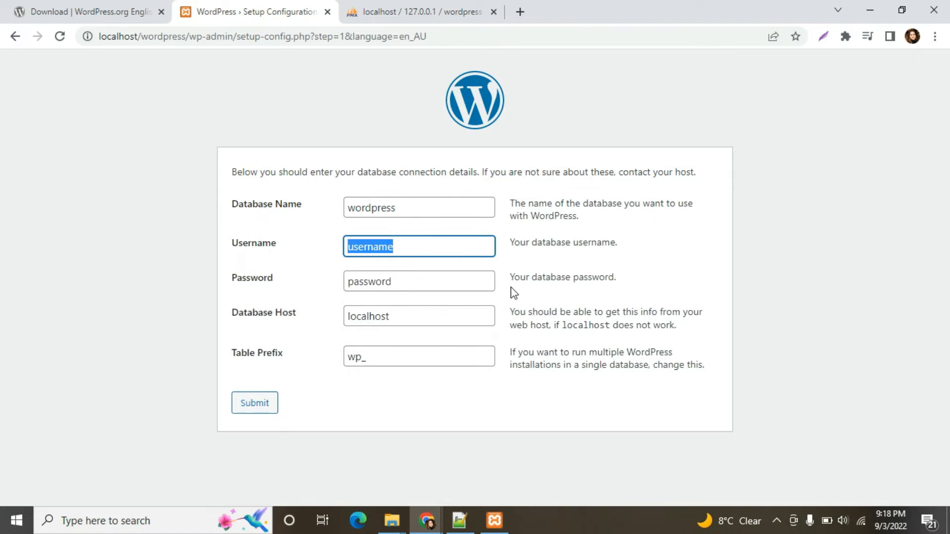
pyautogui.moveTo(116, 104)
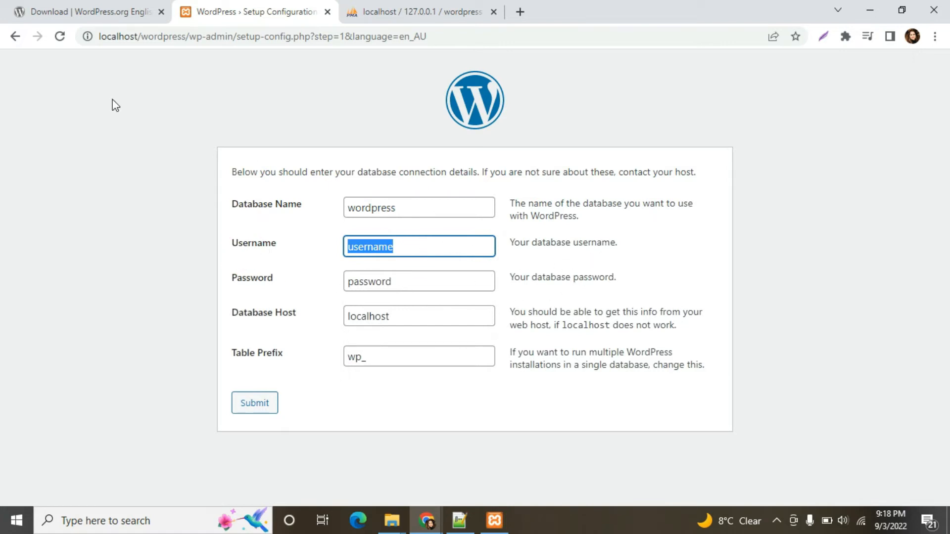
# - Submit database wordpress with user root and empty password, then run the installation
pyautogui.write('root')
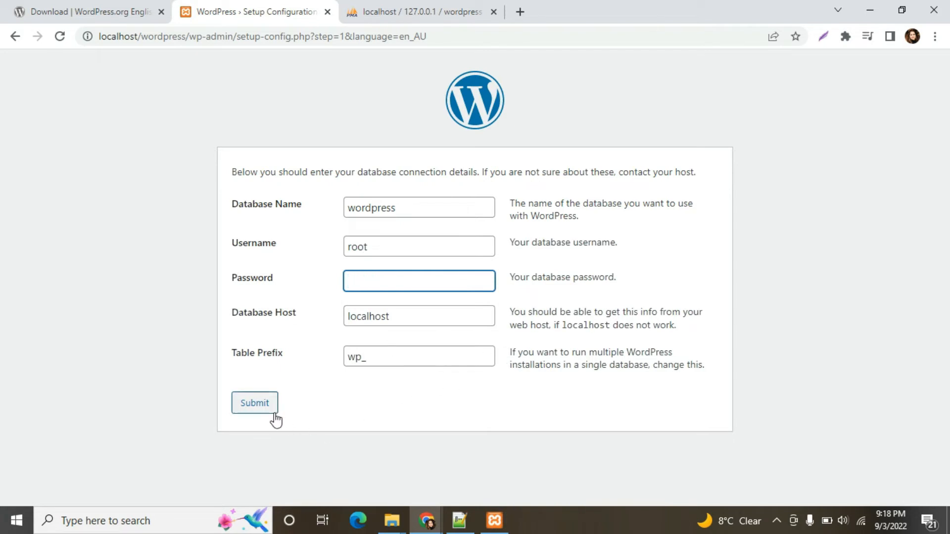
pyautogui.click(254, 402)
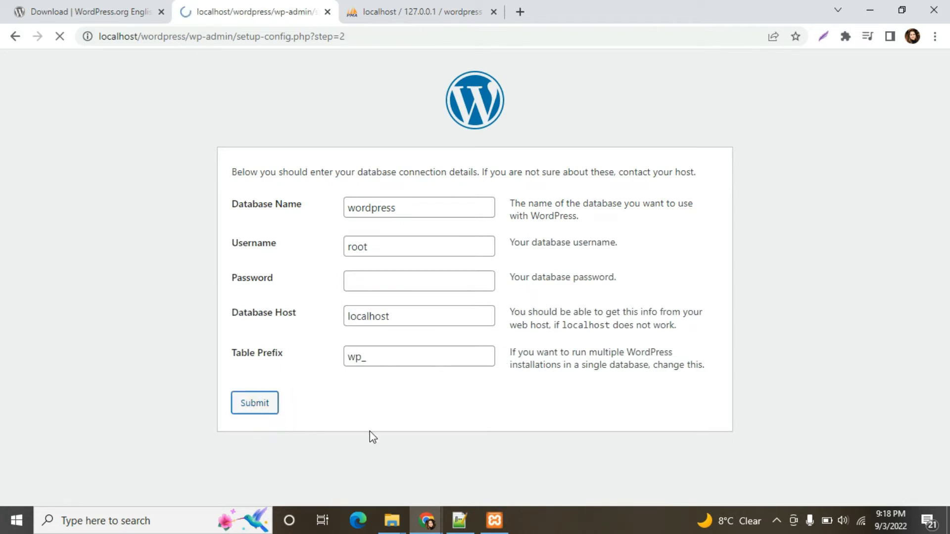
pyautogui.click(254, 403)
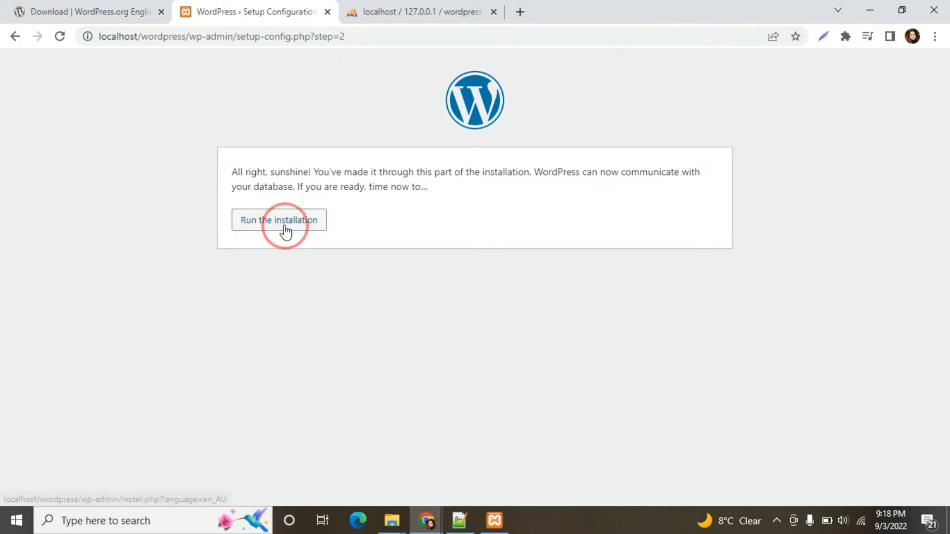
pyautogui.click(279, 219)
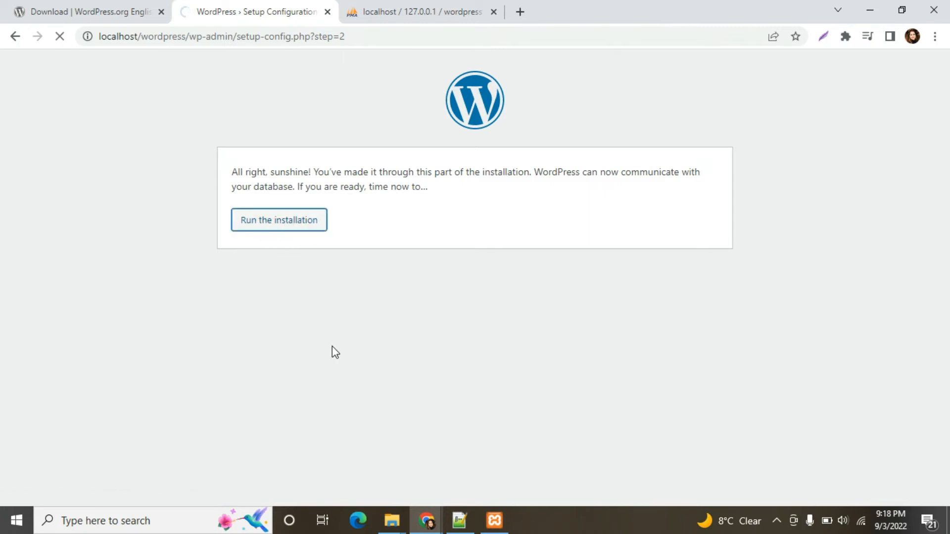
# - Enter site title Wordpress, username admin and a custom password
pyautogui.click(278, 220)
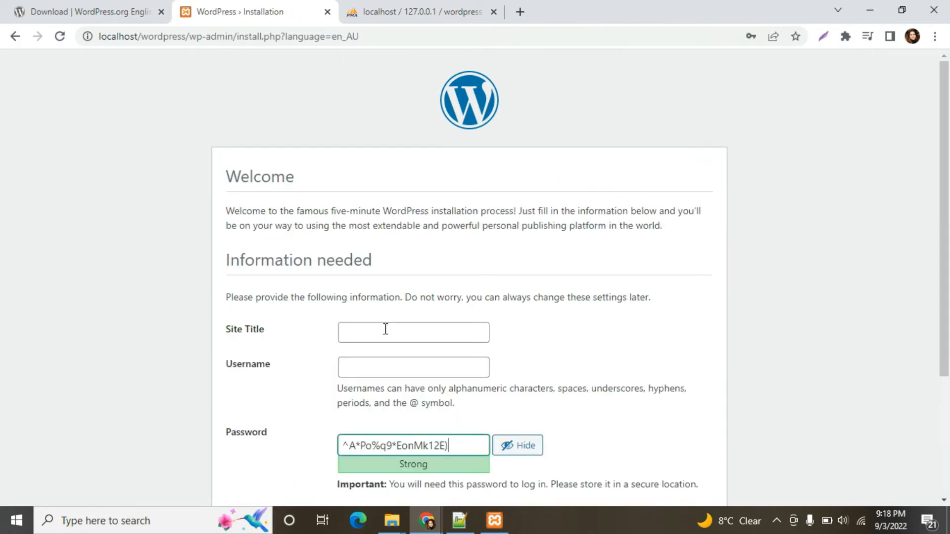
pyautogui.click(412, 333)
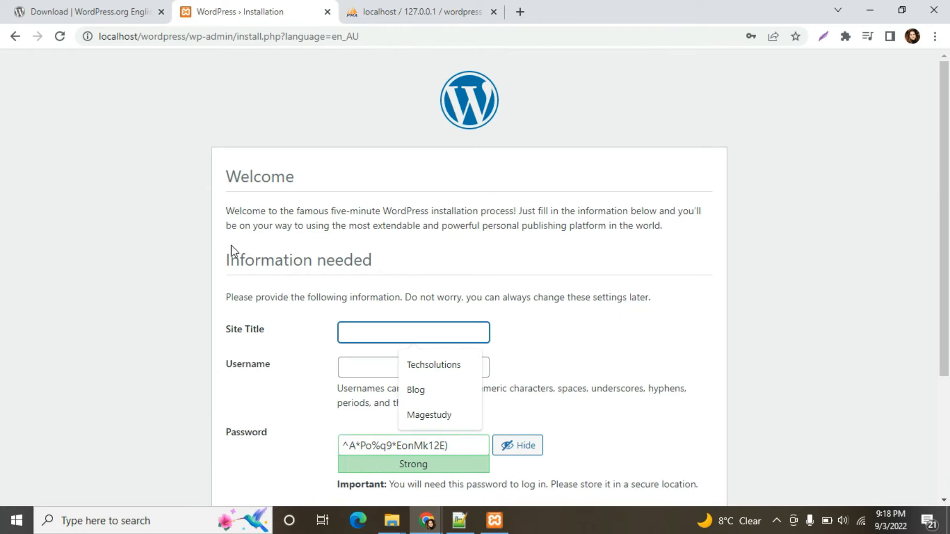
pyautogui.write('Wordpress')
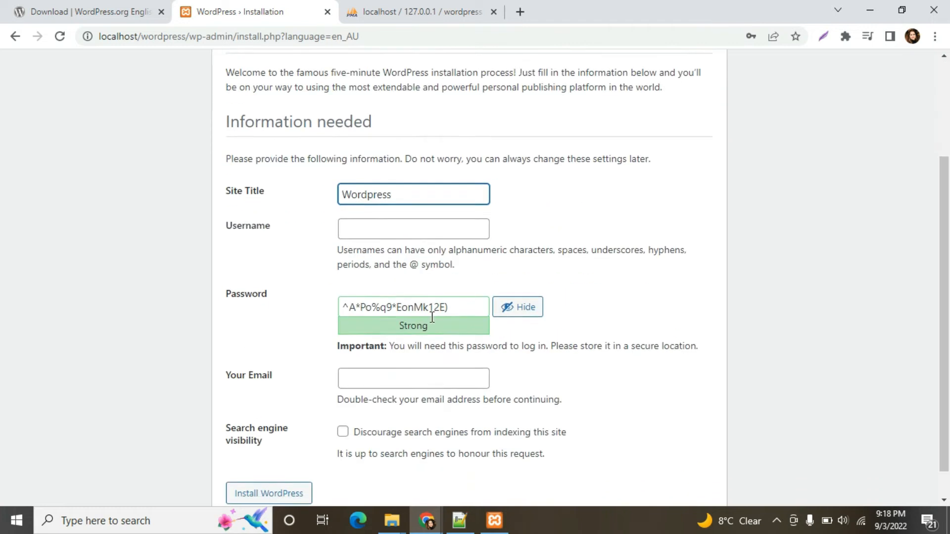
pyautogui.write('admin')
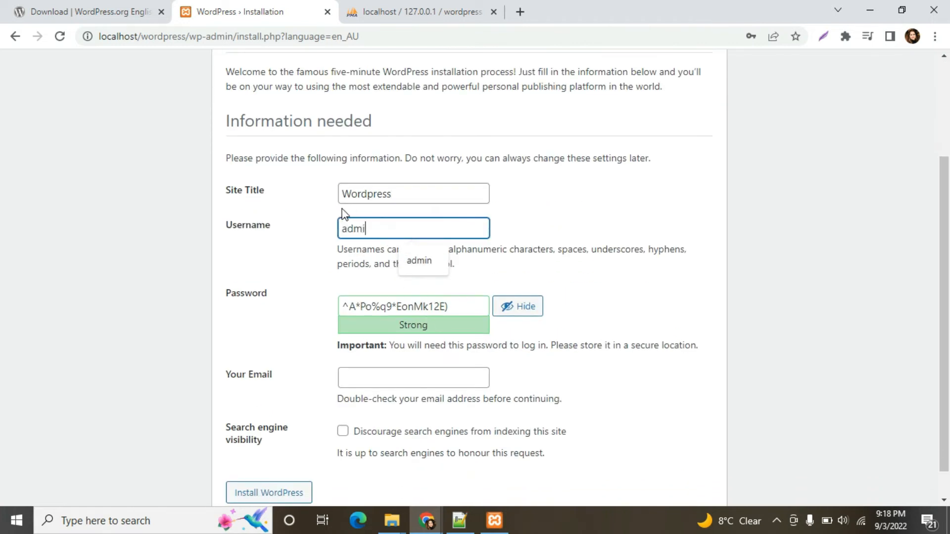
pyautogui.click(413, 306)
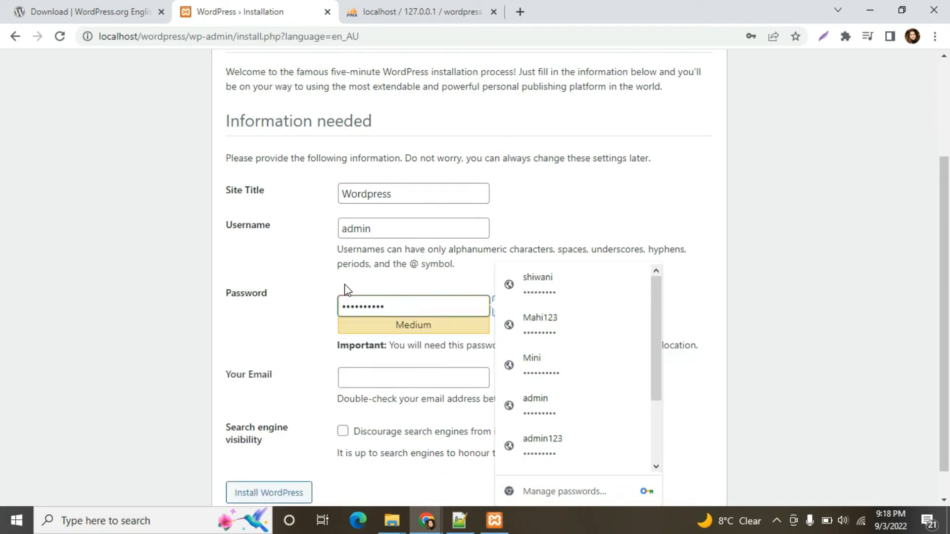
pyautogui.click(414, 377)
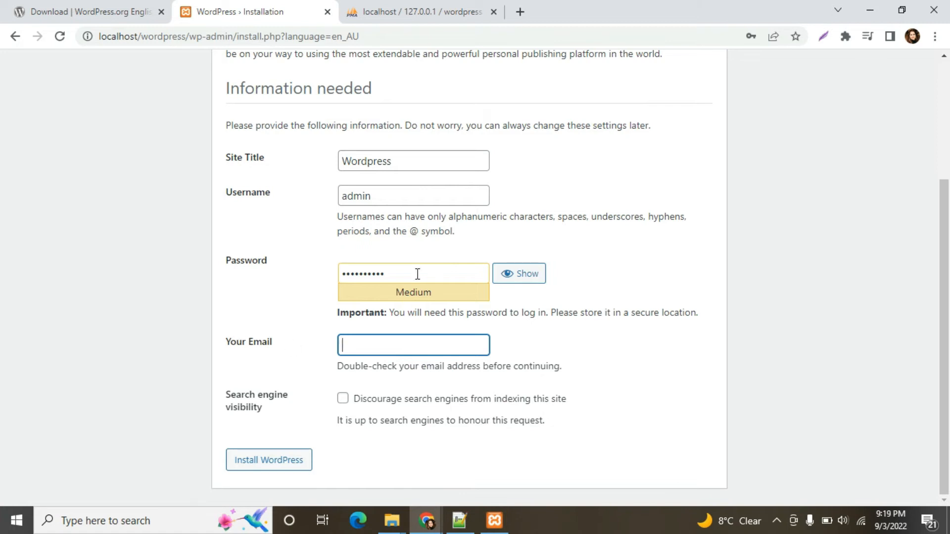
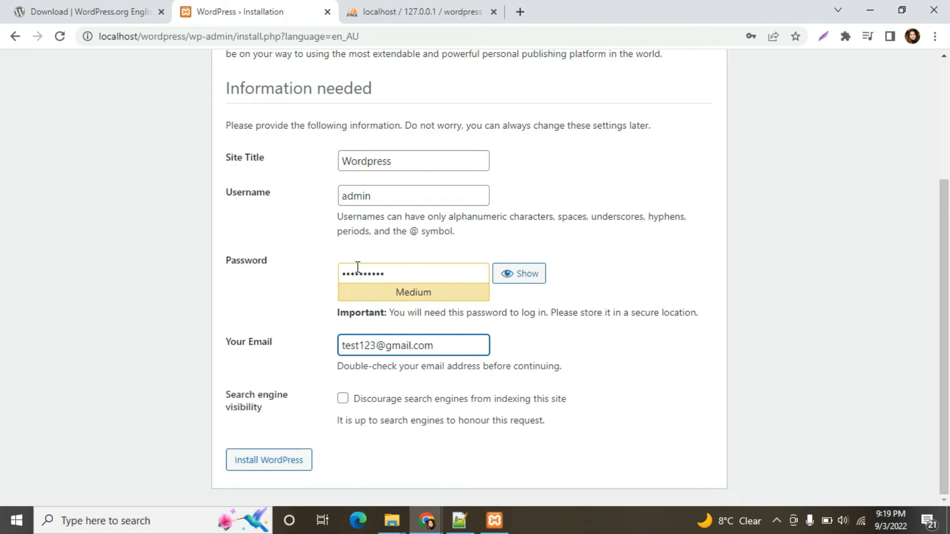
pyautogui.click(268, 460)
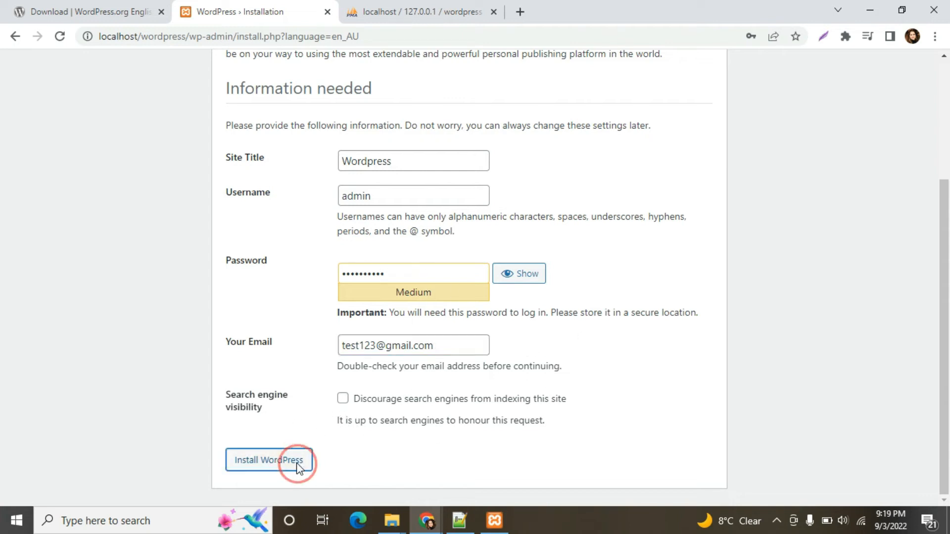
pyautogui.click(268, 460)
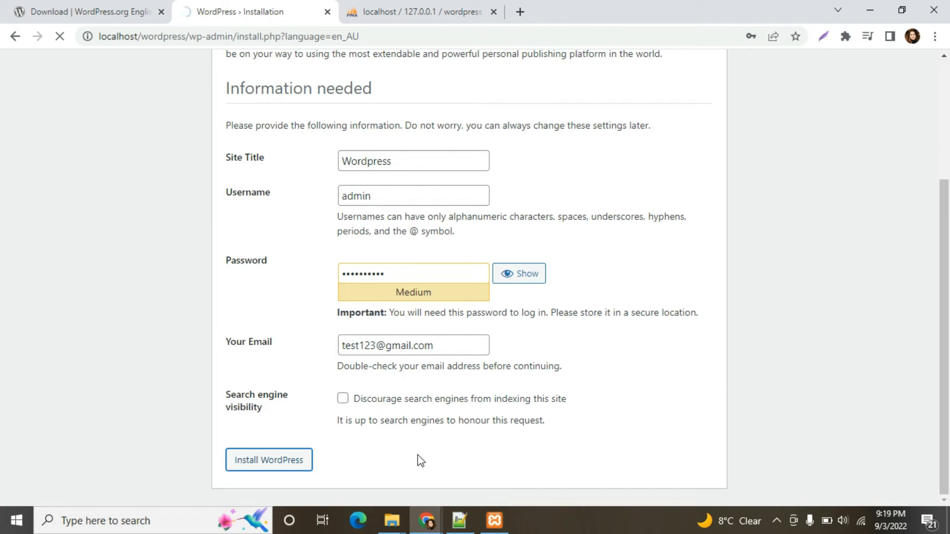
# - View the wordpress database's 12 wp_ tables in phpMyAdmin, then return to the installation tab
pyautogui.click(422, 11)
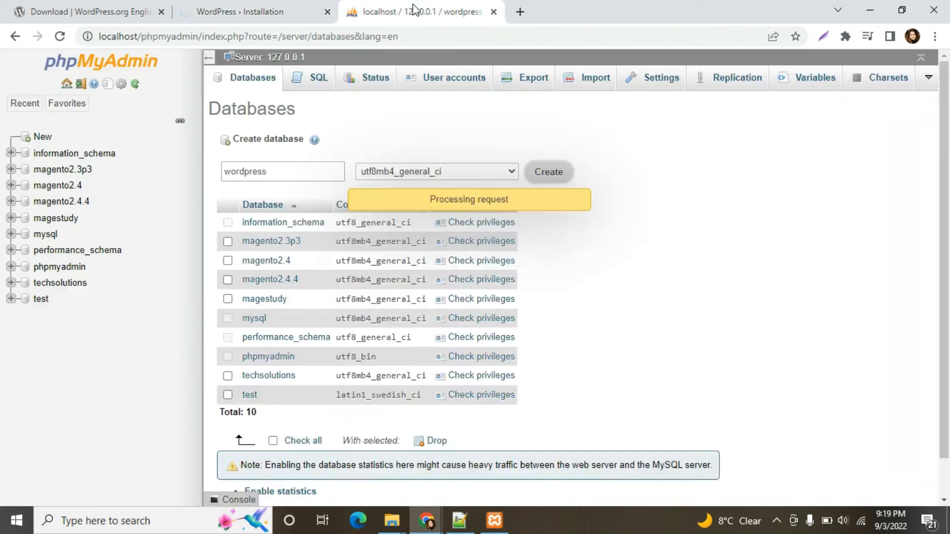
pyautogui.click(547, 171)
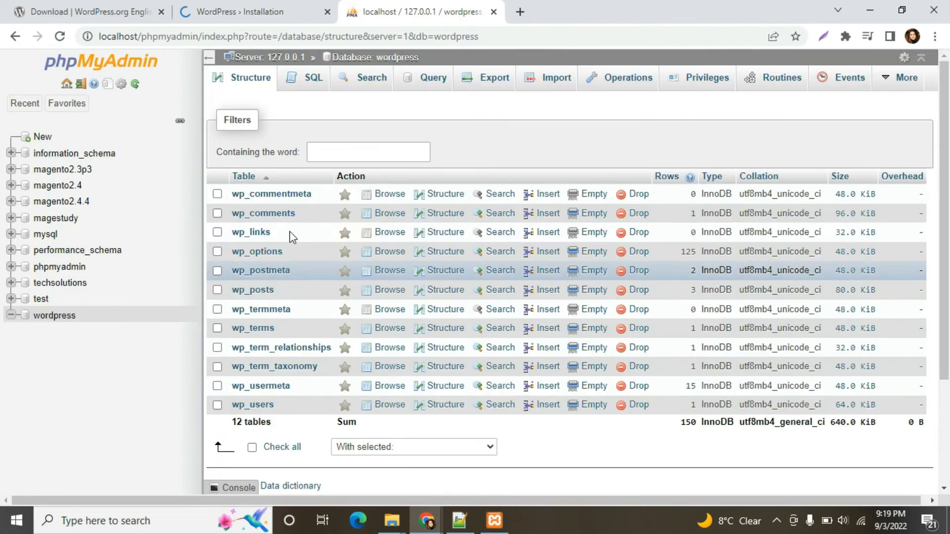
pyautogui.click(254, 12)
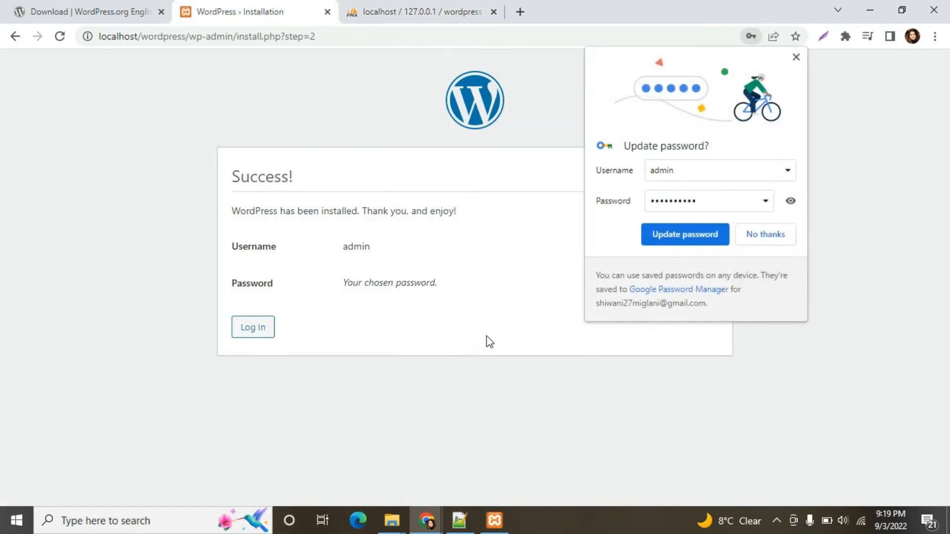
# - Dismiss the saved-password prompt and enter the username 'admin' on wp-login.php
pyautogui.click(765, 235)
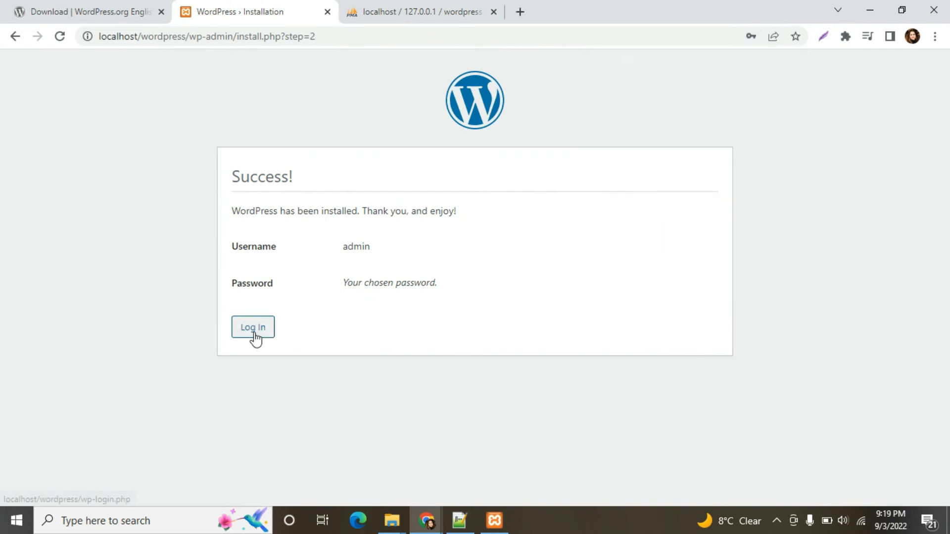
pyautogui.click(252, 328)
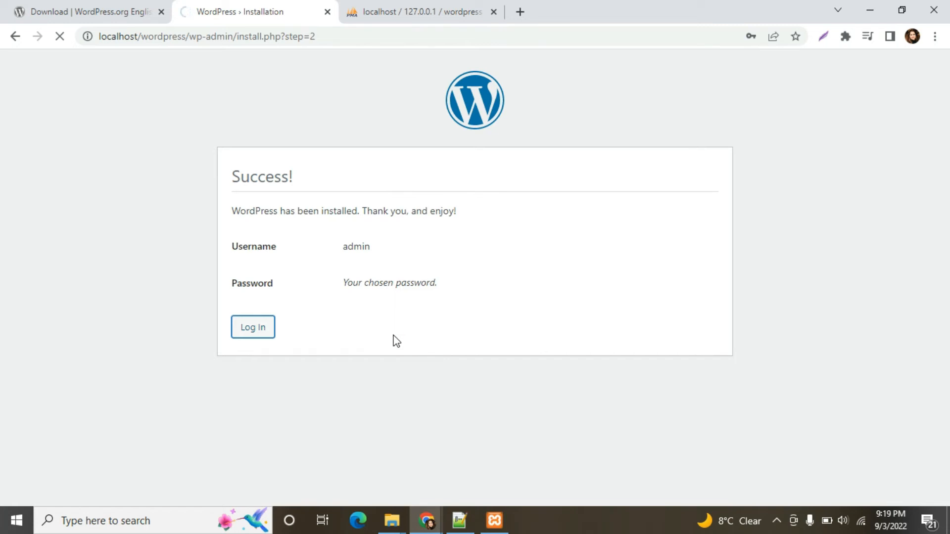
pyautogui.click(253, 326)
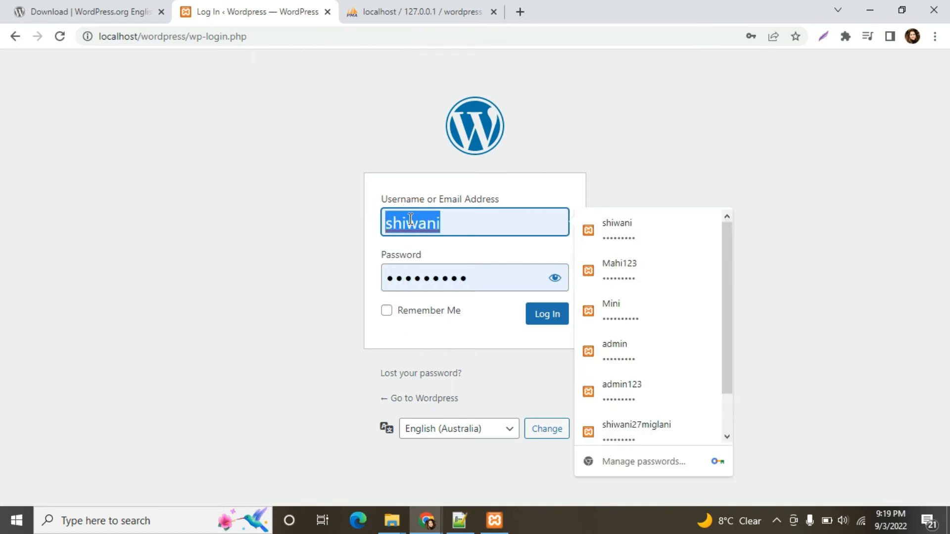
pyautogui.write('admin')
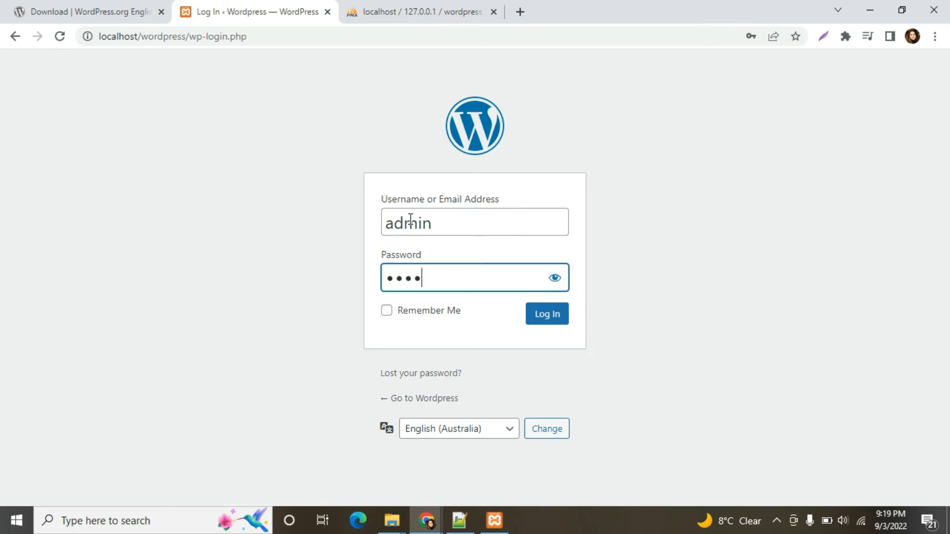
# - Submit the login with the saved password to reach the Dashboard
pyautogui.click(546, 313)
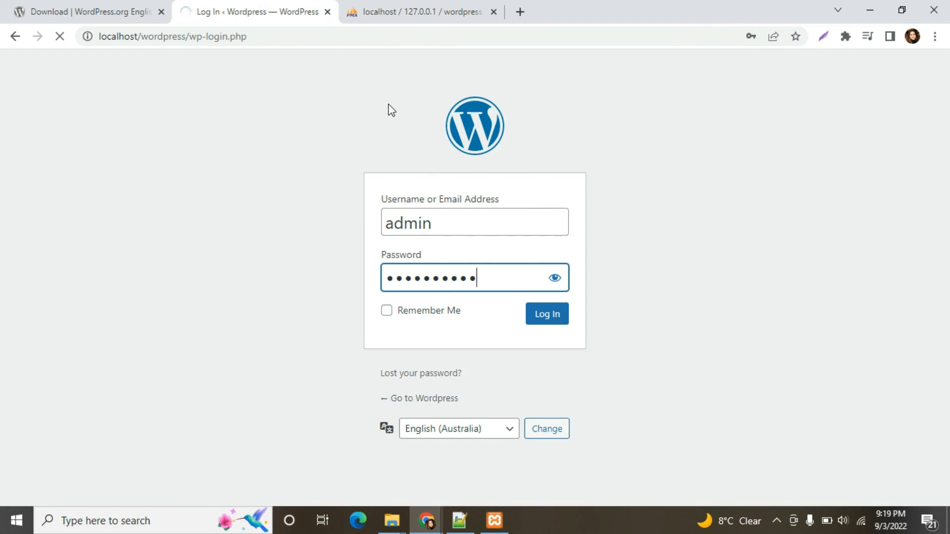
pyautogui.click(545, 314)
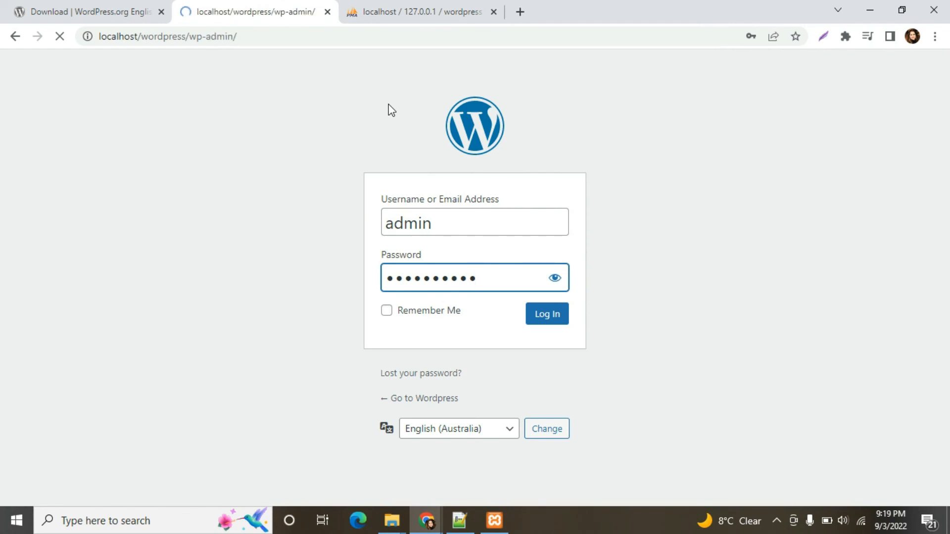
pyautogui.click(546, 314)
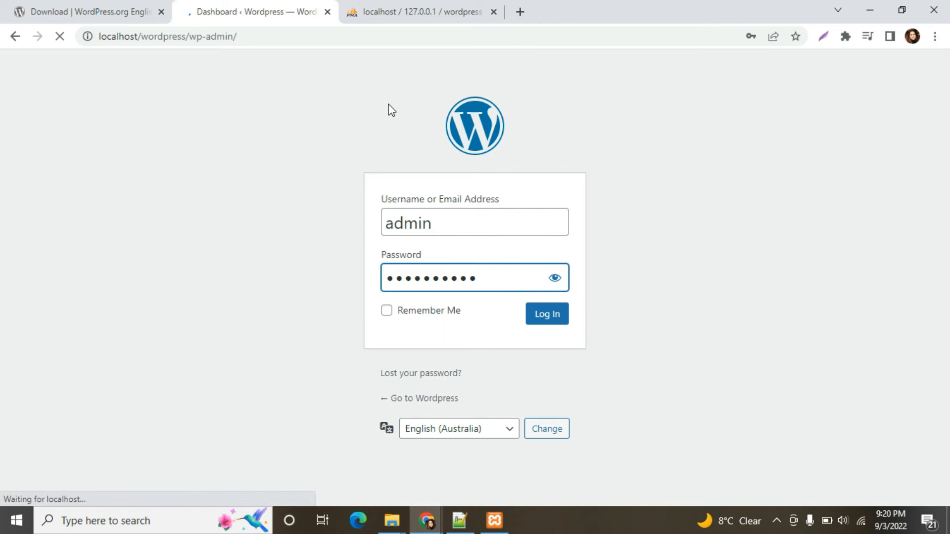
# - Review the dashboard and the All Posts list with its single existing post
pyautogui.click(546, 314)
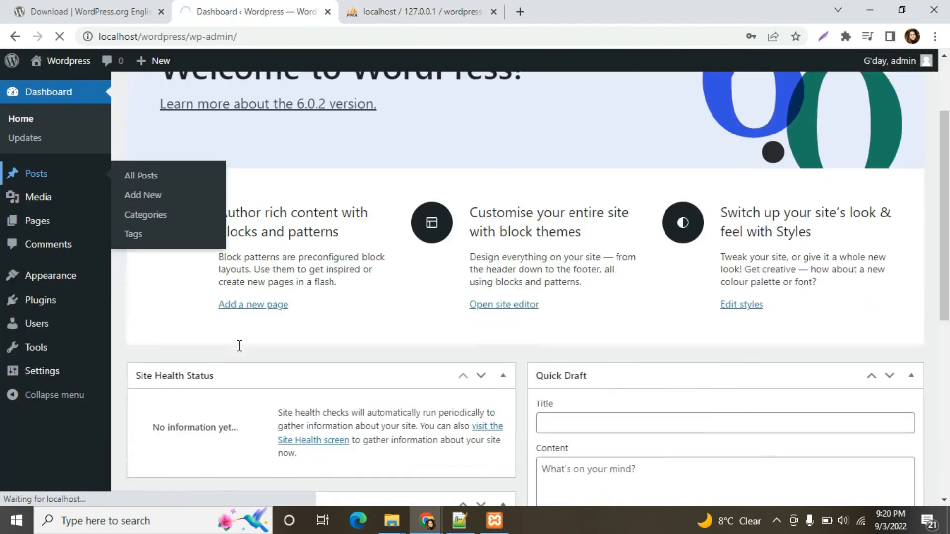
pyautogui.click(141, 176)
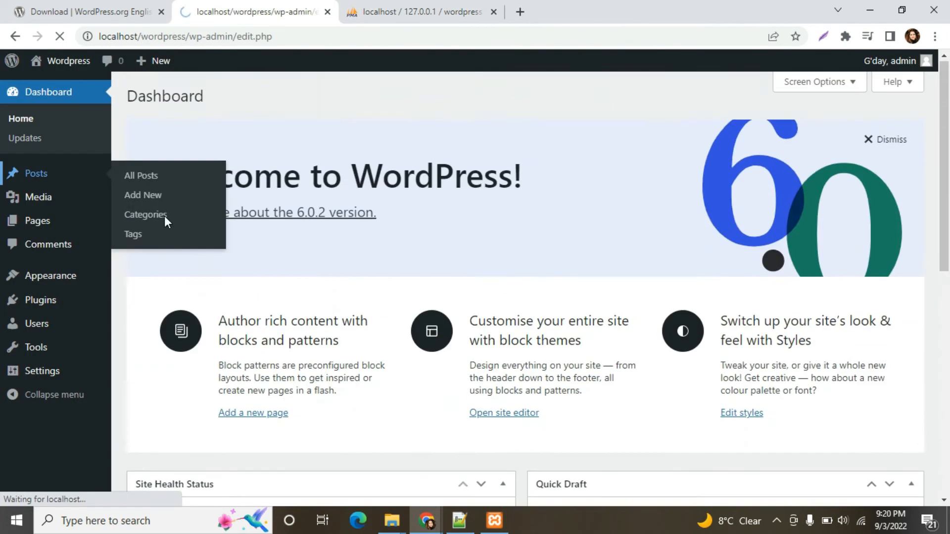
pyautogui.click(141, 176)
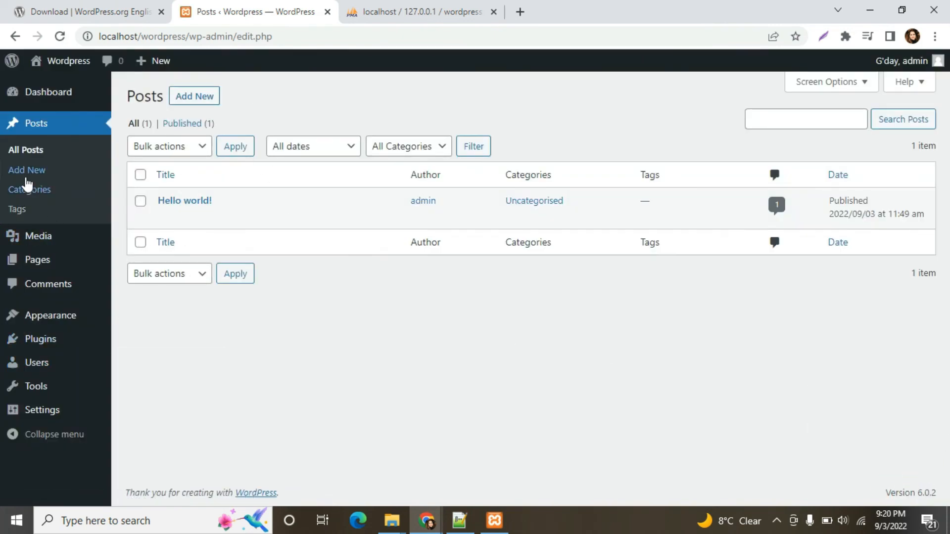
pyautogui.click(37, 363)
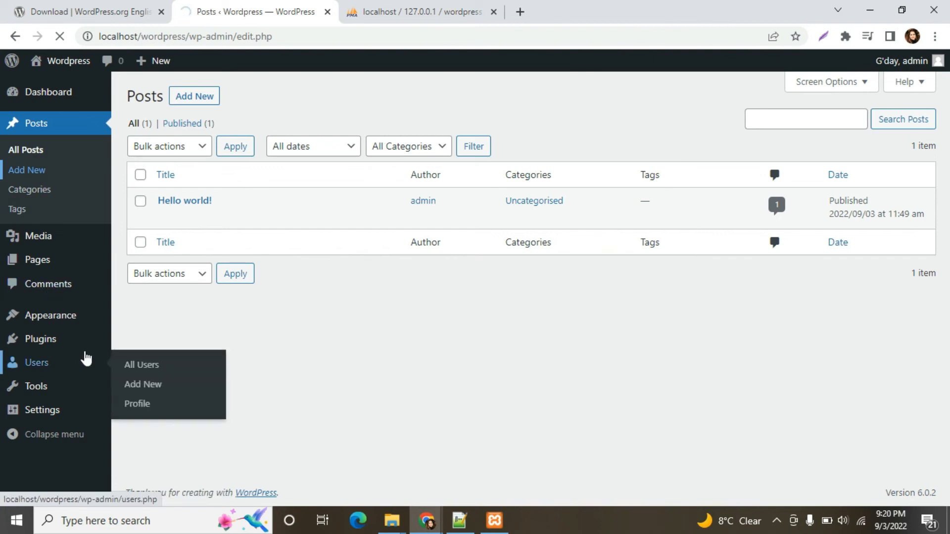
pyautogui.moveTo(59, 256)
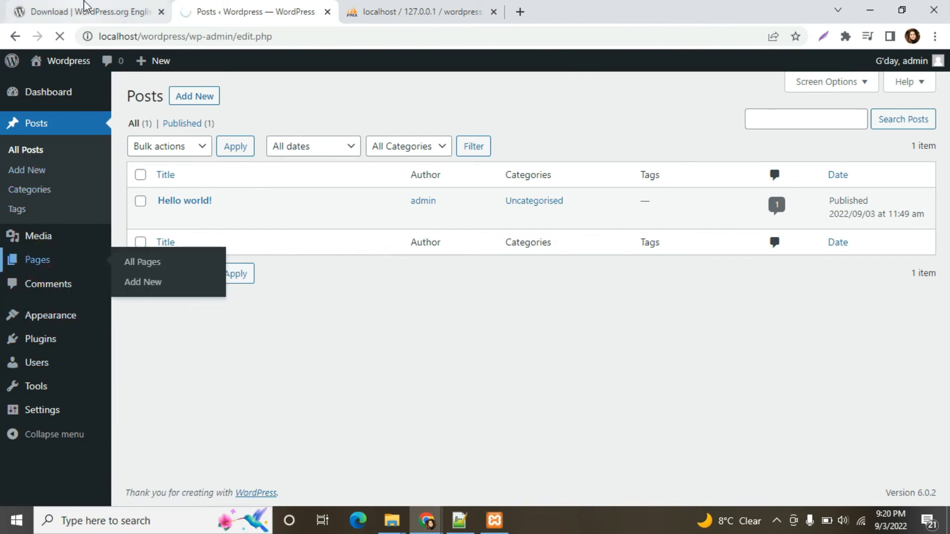
# - Review the Pages list and the live site, then land on Appearance > Themes
pyautogui.click(142, 261)
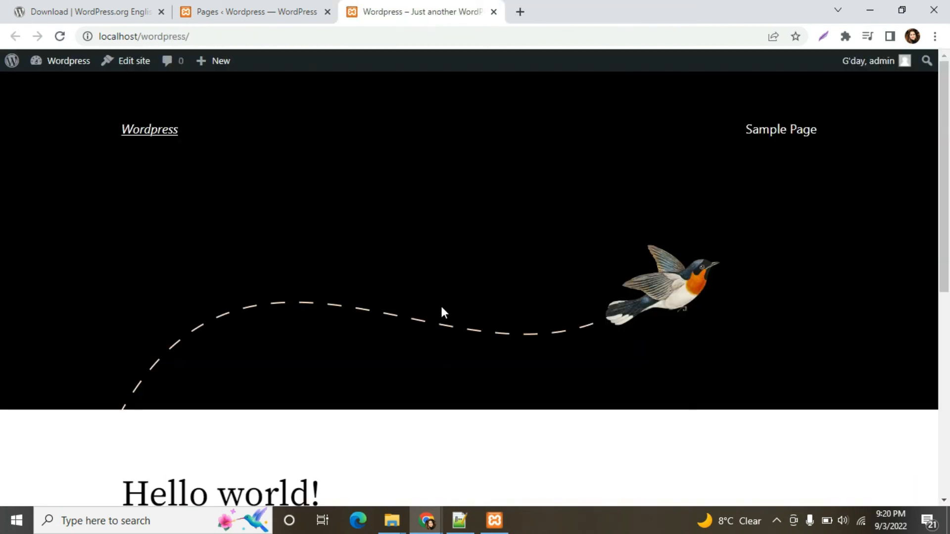
pyautogui.click(254, 12)
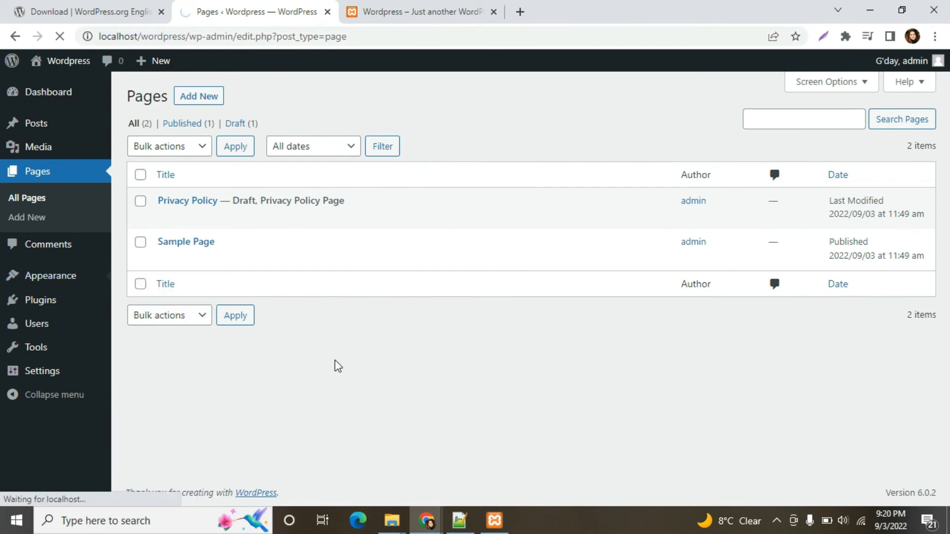
pyautogui.click(50, 277)
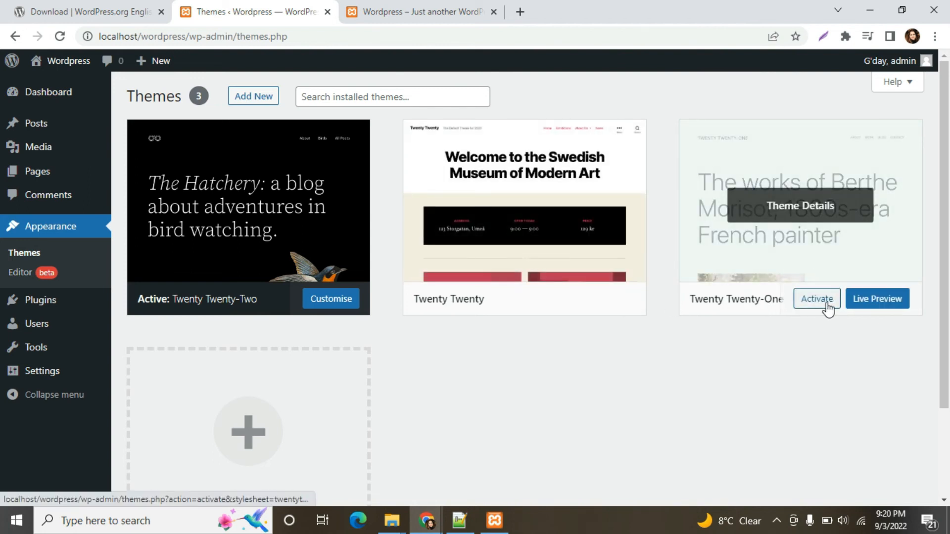
# - Activate Twenty Twenty-One, confirm the live site's new look, and return to Themes
pyautogui.click(817, 298)
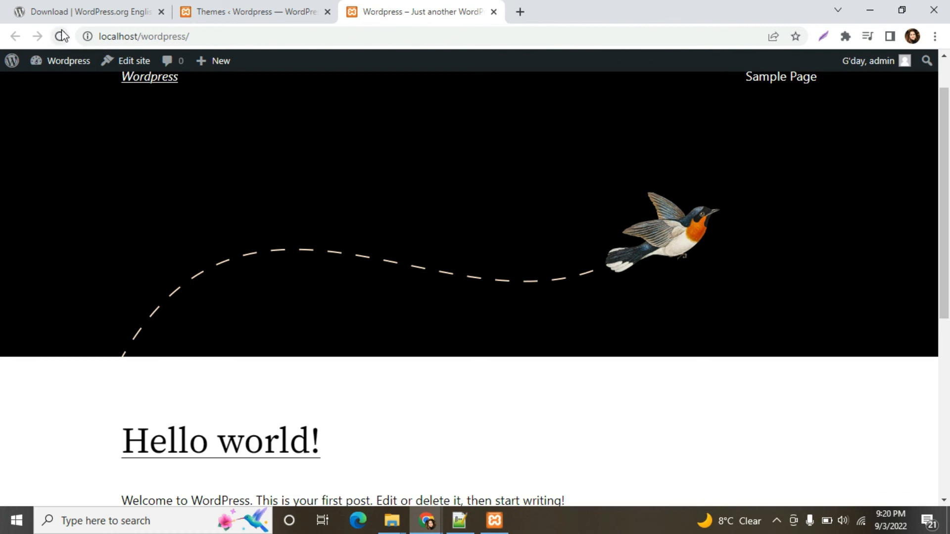
pyautogui.click(59, 36)
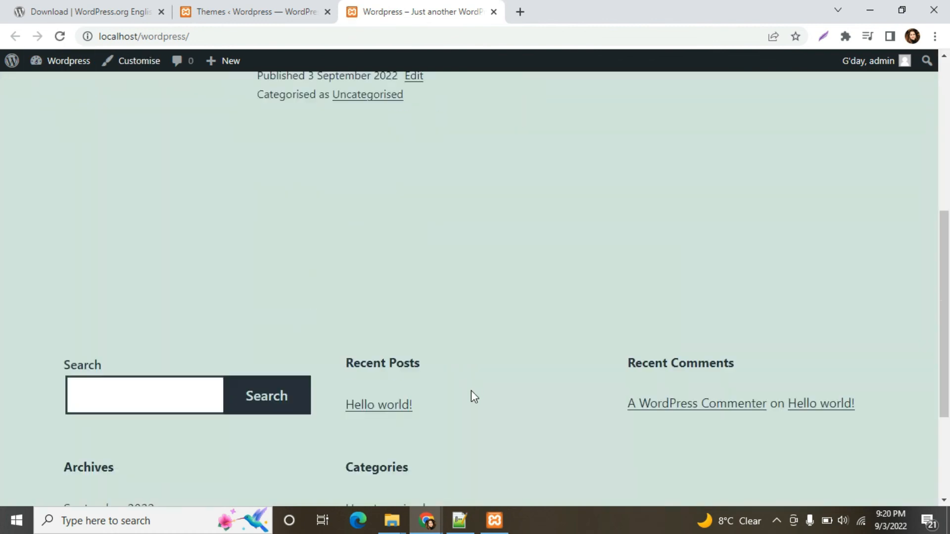
pyautogui.scroll(3)
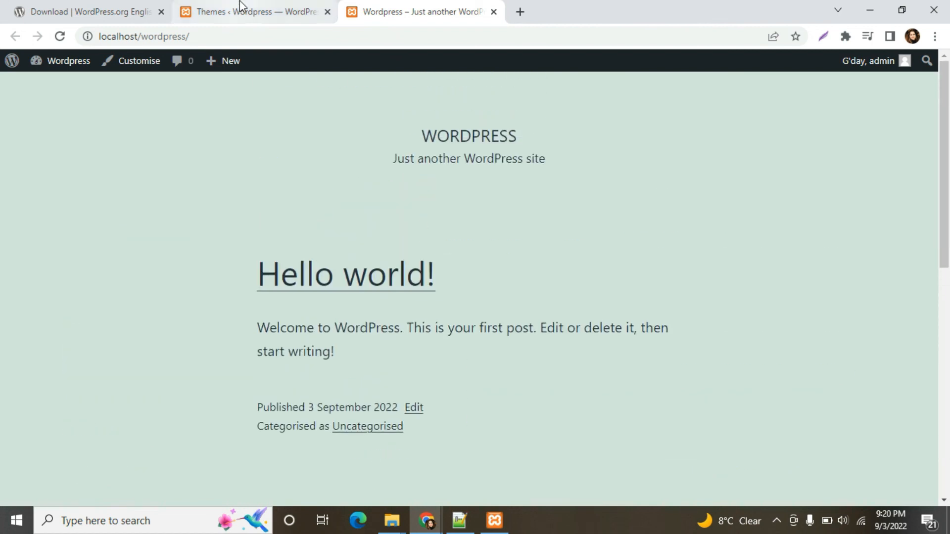
pyautogui.click(255, 12)
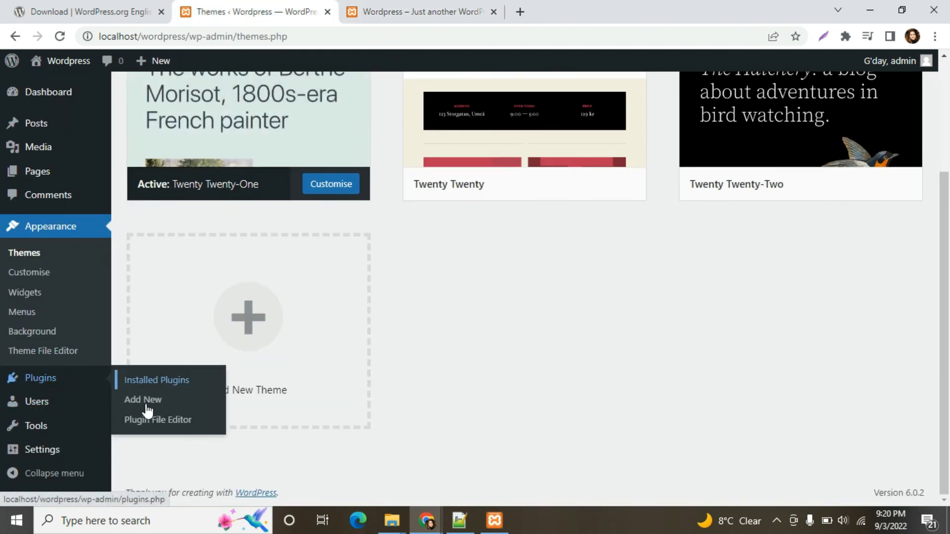
# - Search the Add Plugins catalogue for 'WP Mega Menu'
pyautogui.click(143, 399)
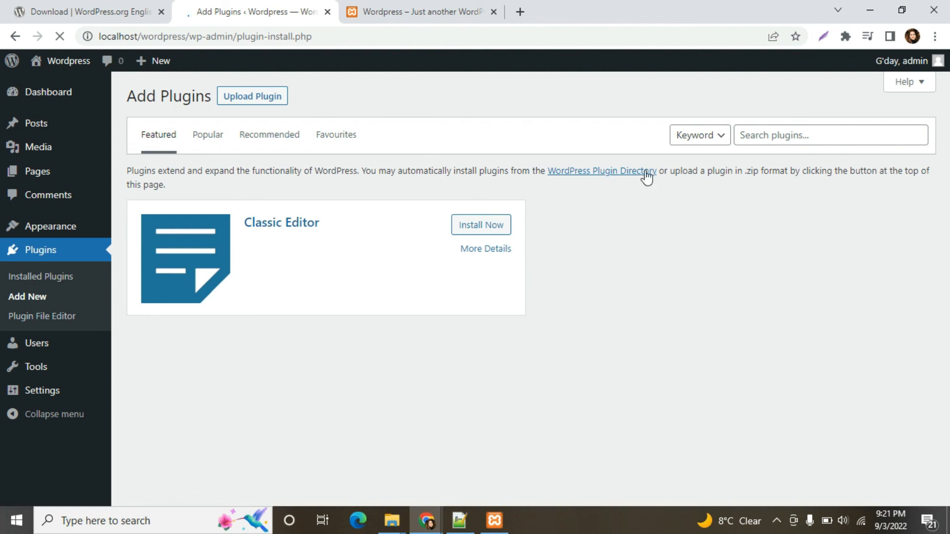
pyautogui.write('WP Mega Menu')
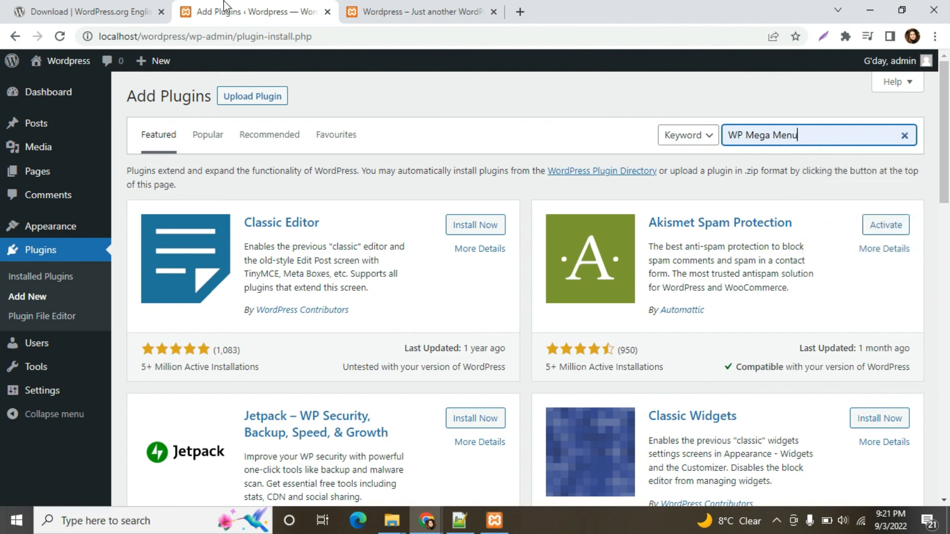
pyautogui.press('Return')
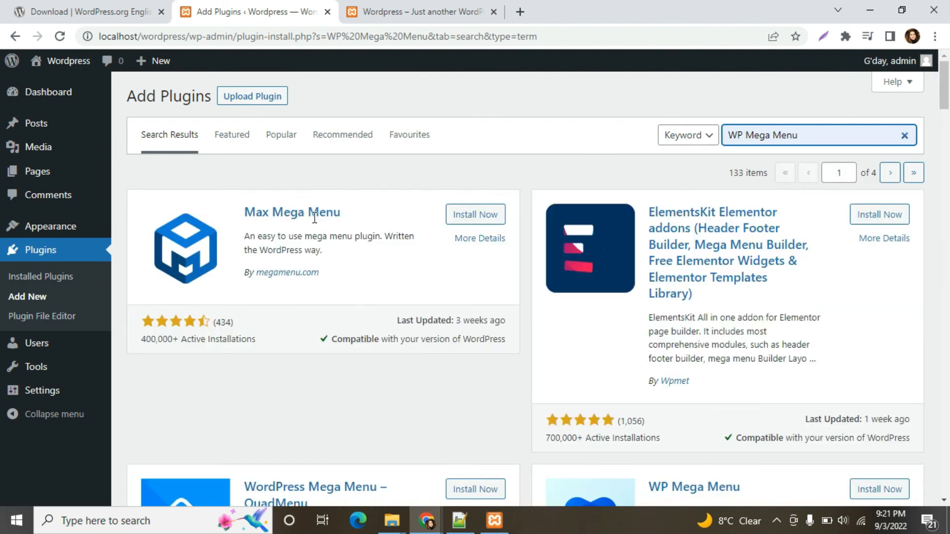
# - Browse the results headed by Max Mega Menu without installing, then return to the dashboard home
pyautogui.scroll(-3)
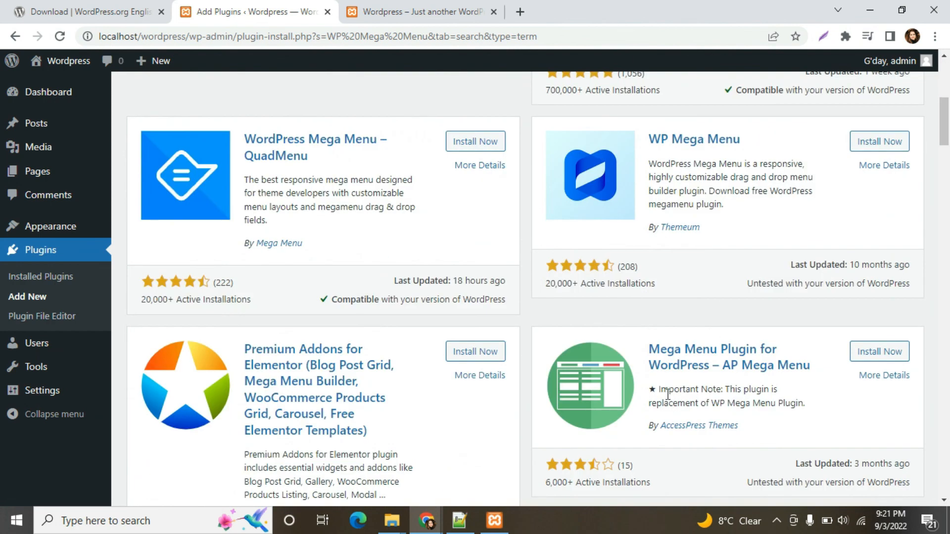
pyautogui.scroll(-3)
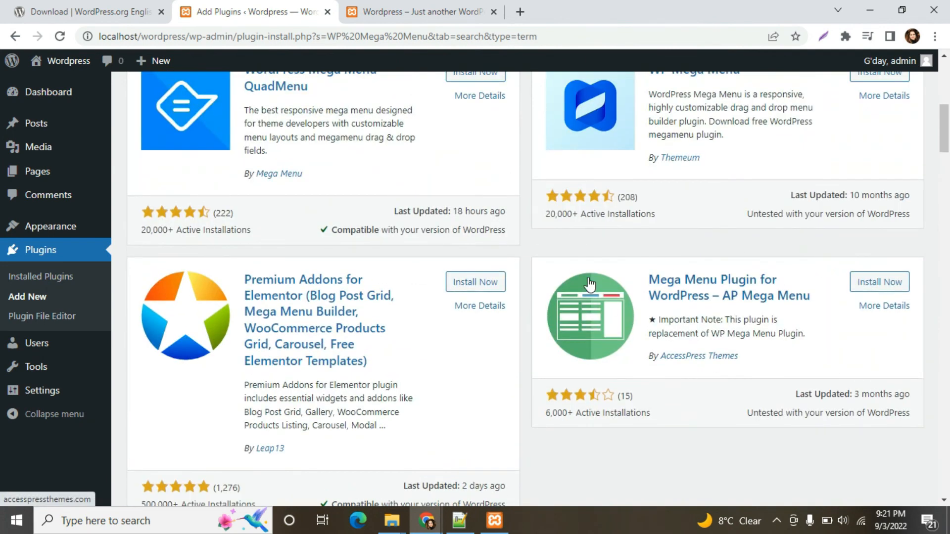
pyautogui.scroll(-3)
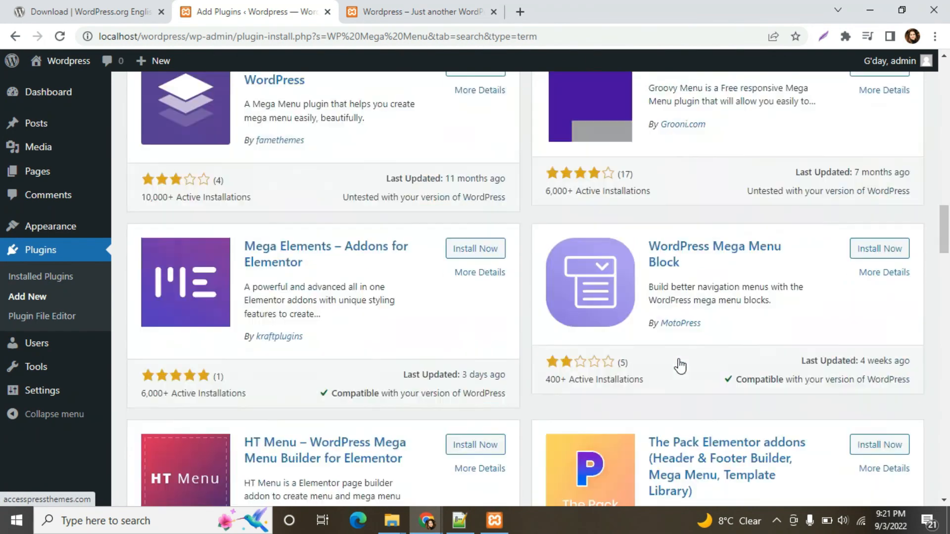
pyautogui.scroll(-3)
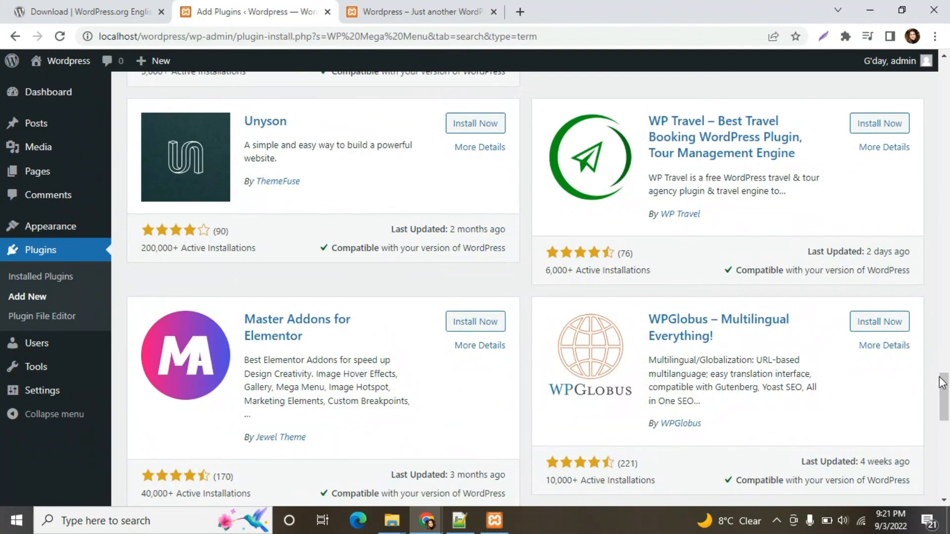
pyautogui.scroll(3)
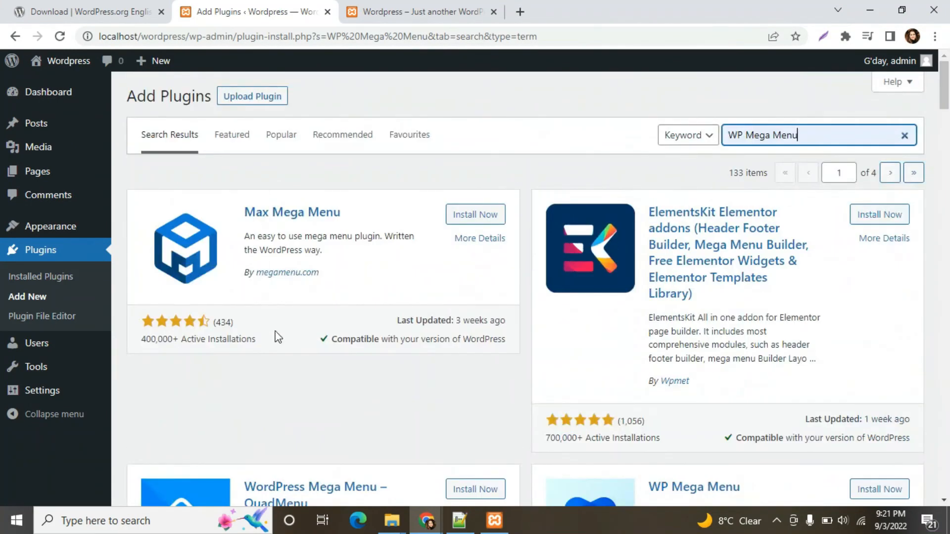
pyautogui.scroll(-3)
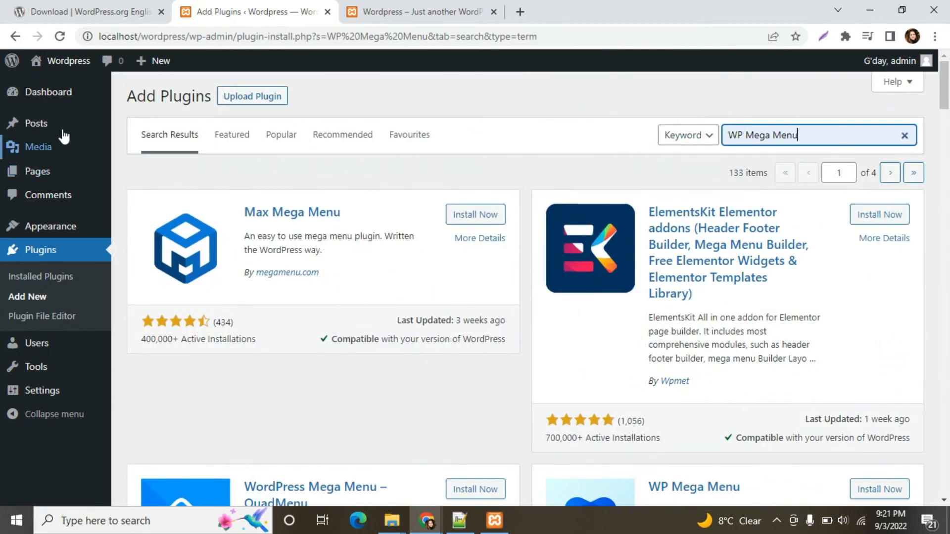
pyautogui.click(49, 91)
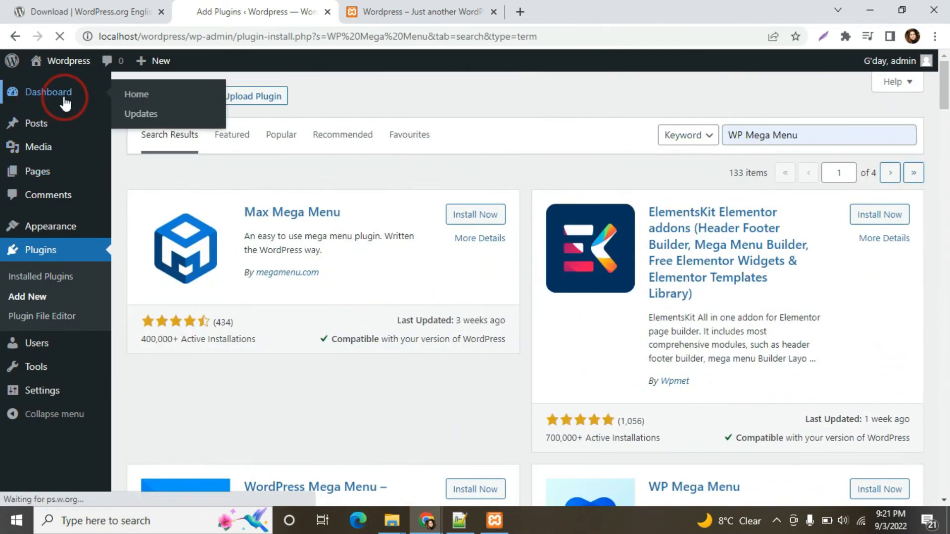